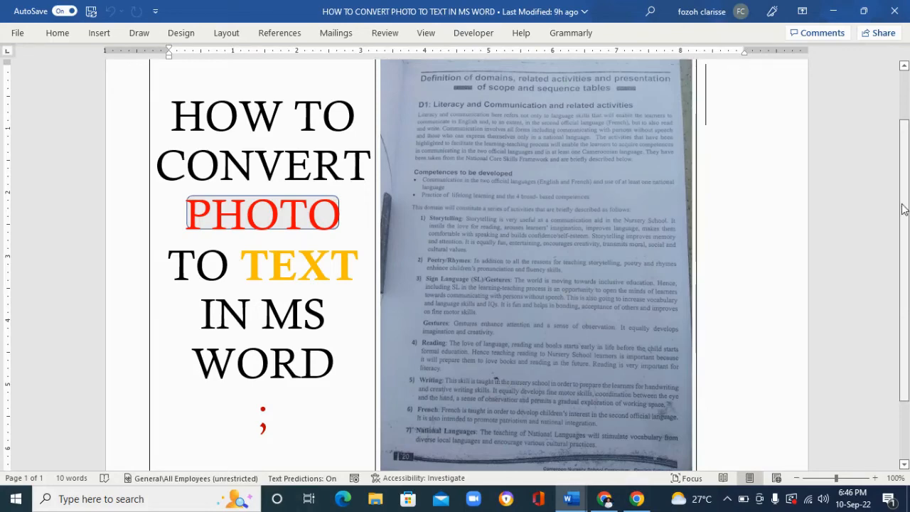
# - Scroll through the photographed page in Gmail to review its text
pyautogui.scroll(3)
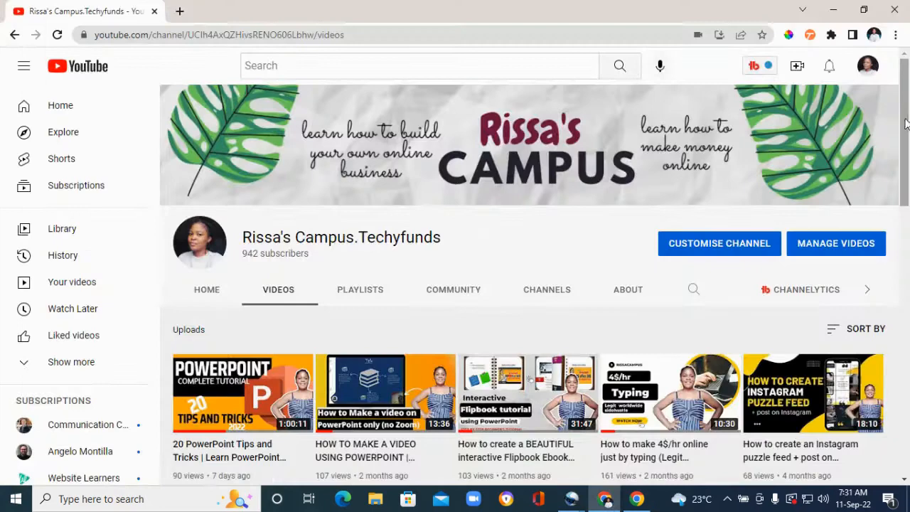
pyautogui.scroll(-3)
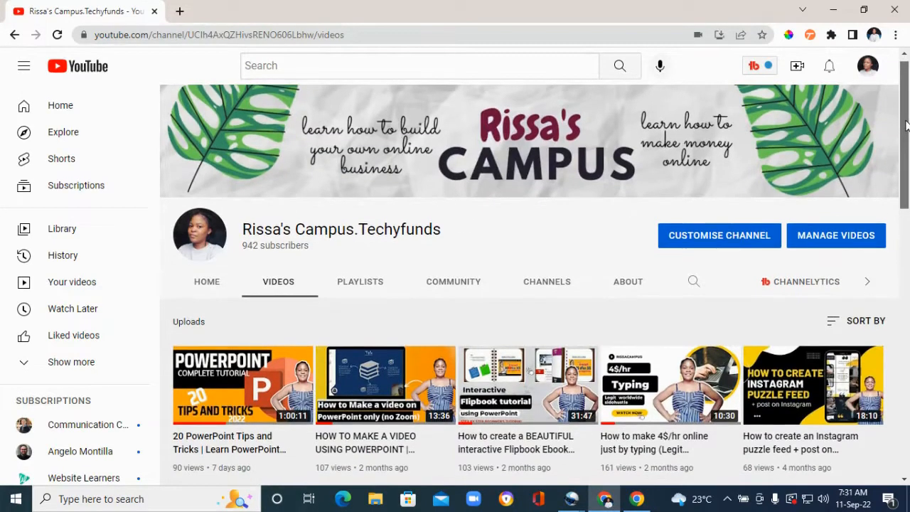
pyautogui.scroll(-3)
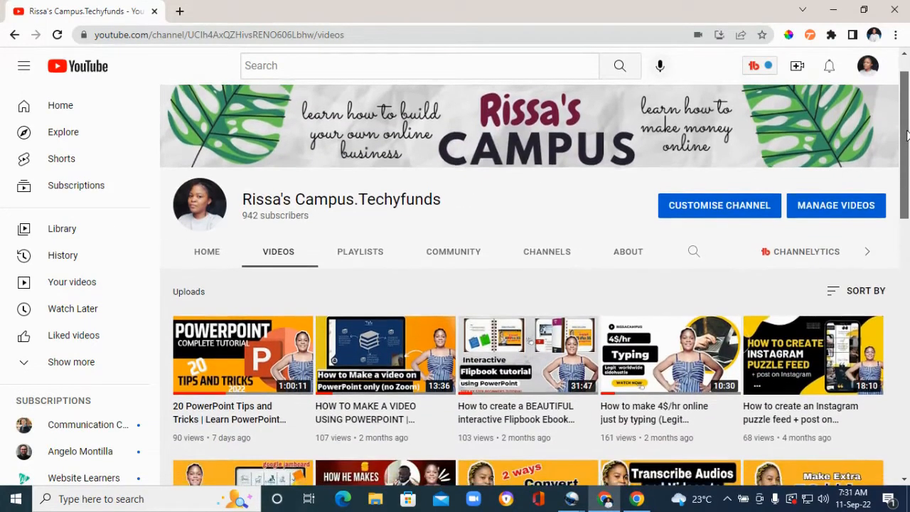
pyautogui.scroll(-3)
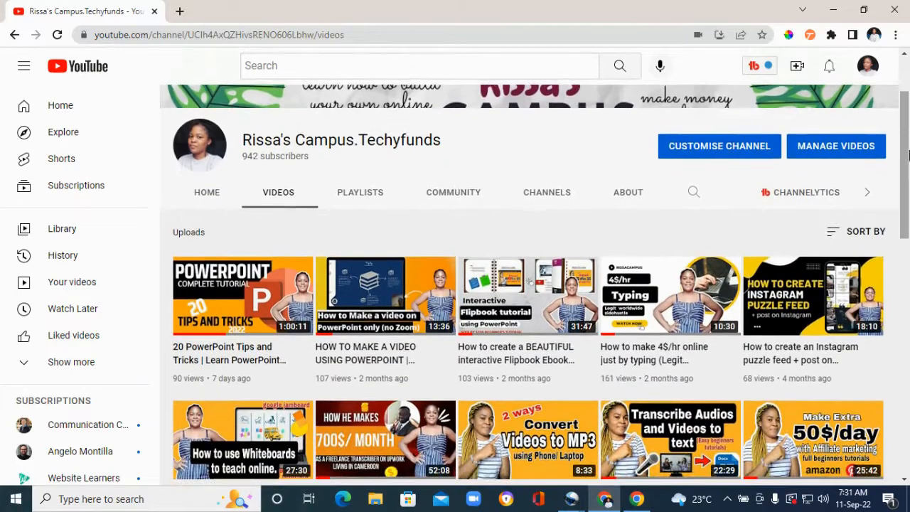
pyautogui.scroll(-3)
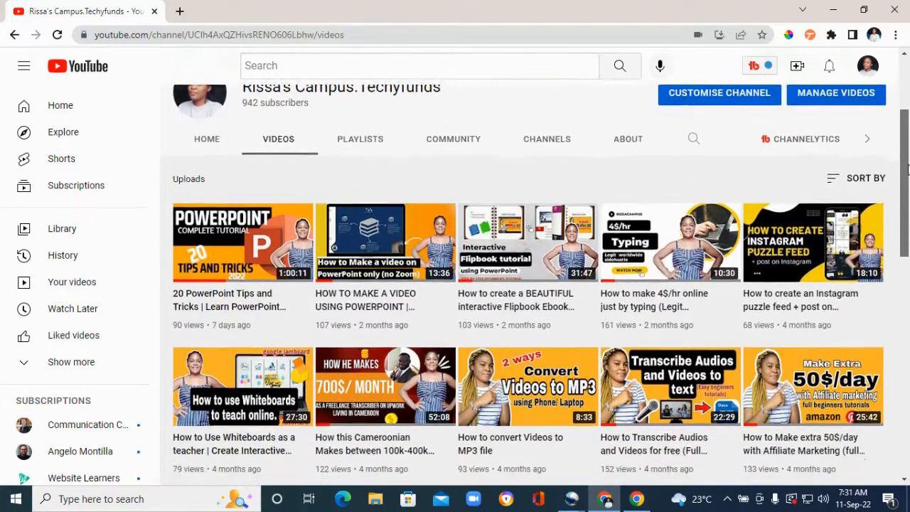
pyautogui.scroll(-3)
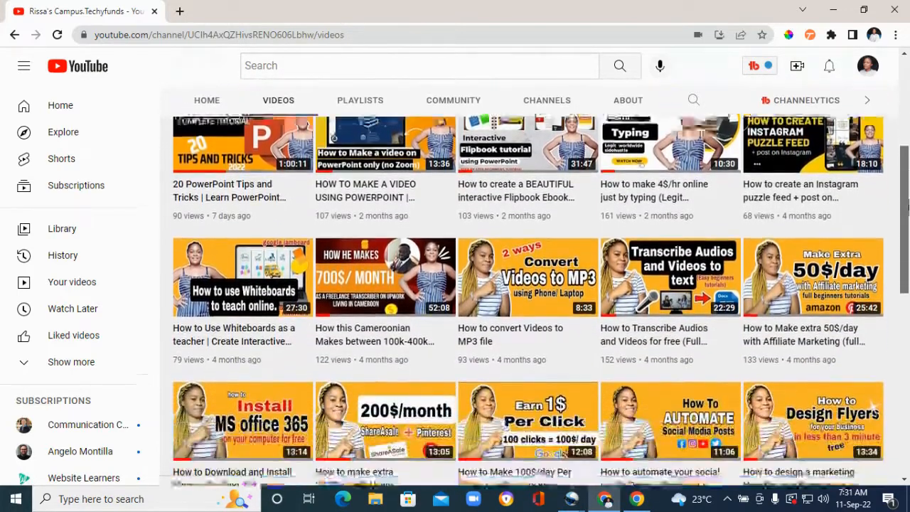
pyautogui.scroll(-3)
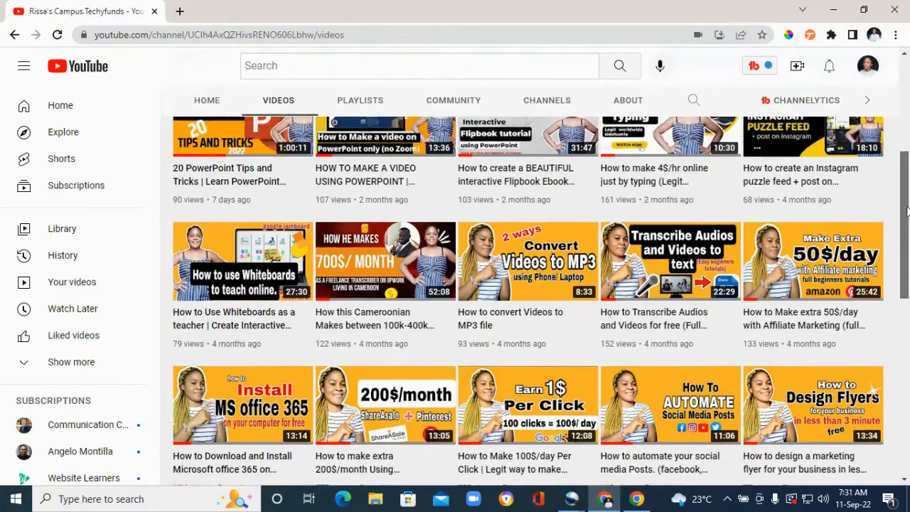
pyautogui.scroll(-3)
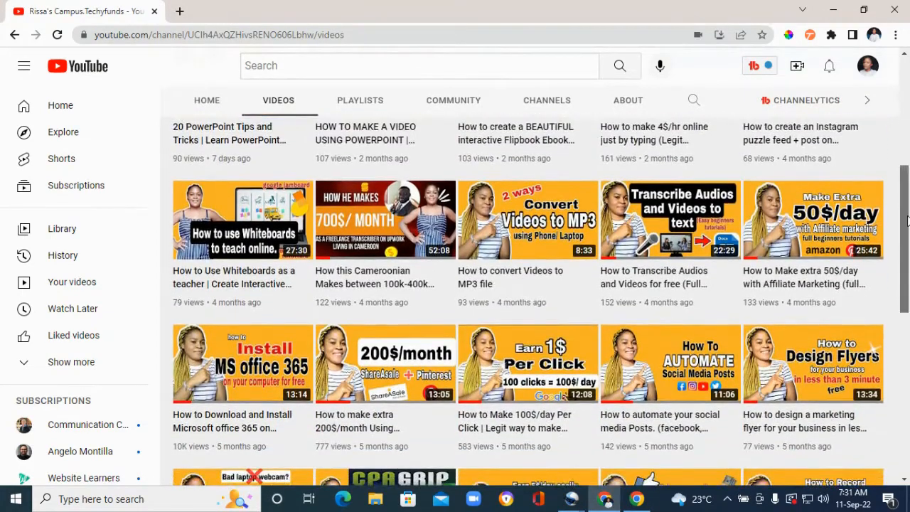
pyautogui.scroll(-3)
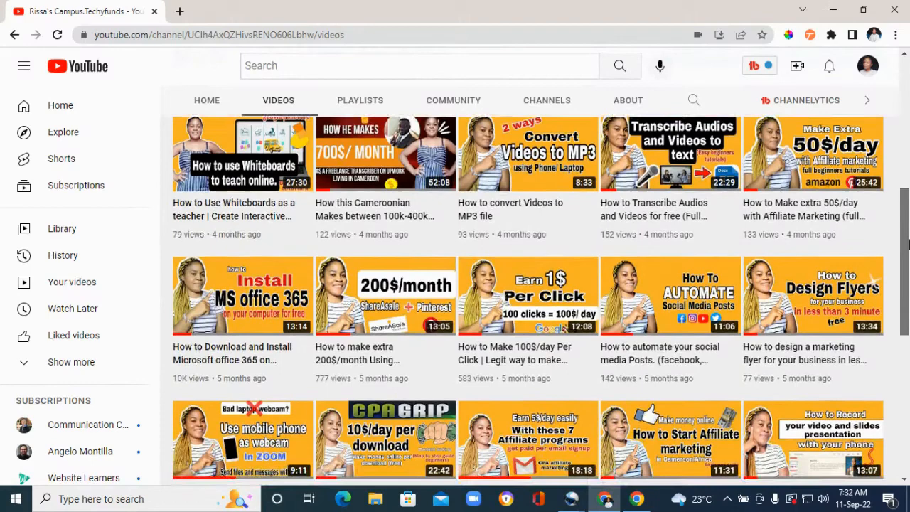
pyautogui.scroll(-3)
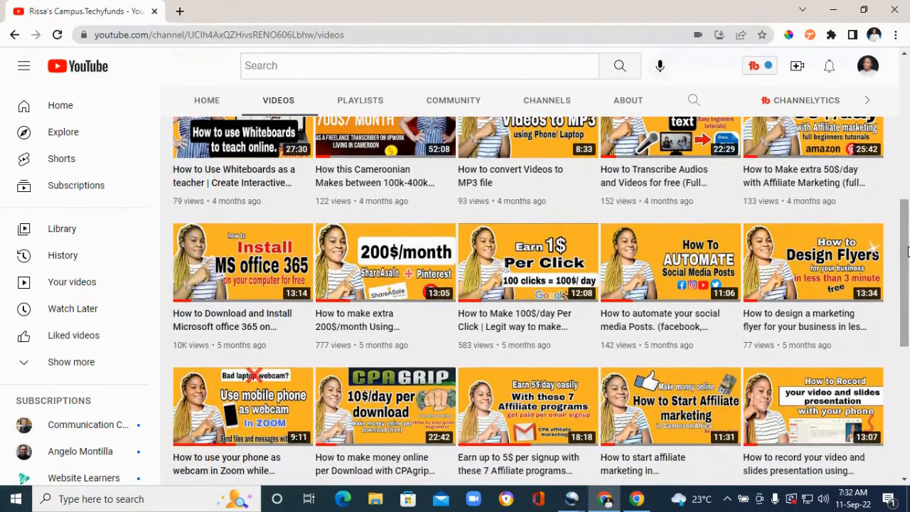
pyautogui.scroll(-3)
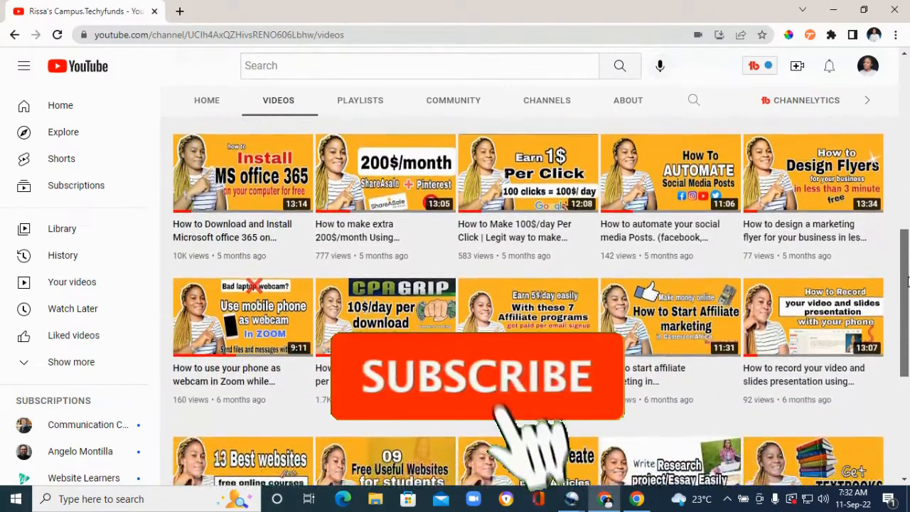
pyautogui.scroll(-3)
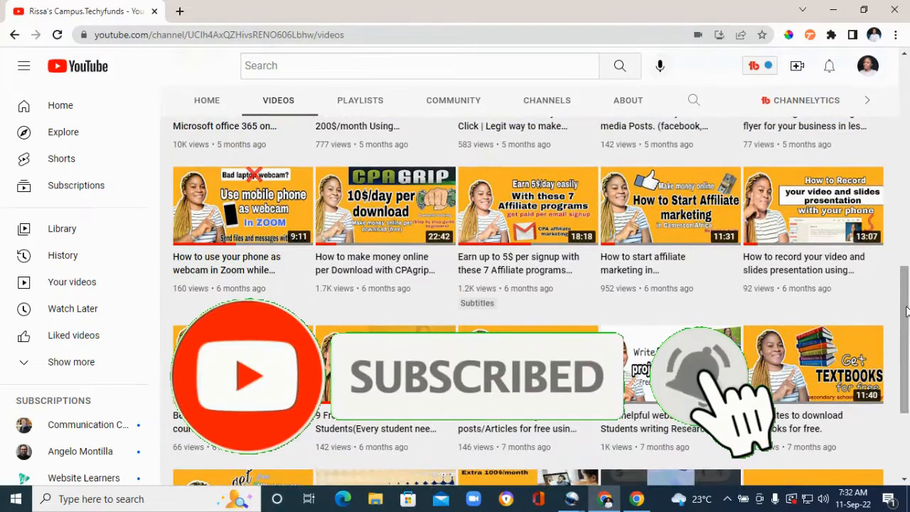
pyautogui.scroll(-3)
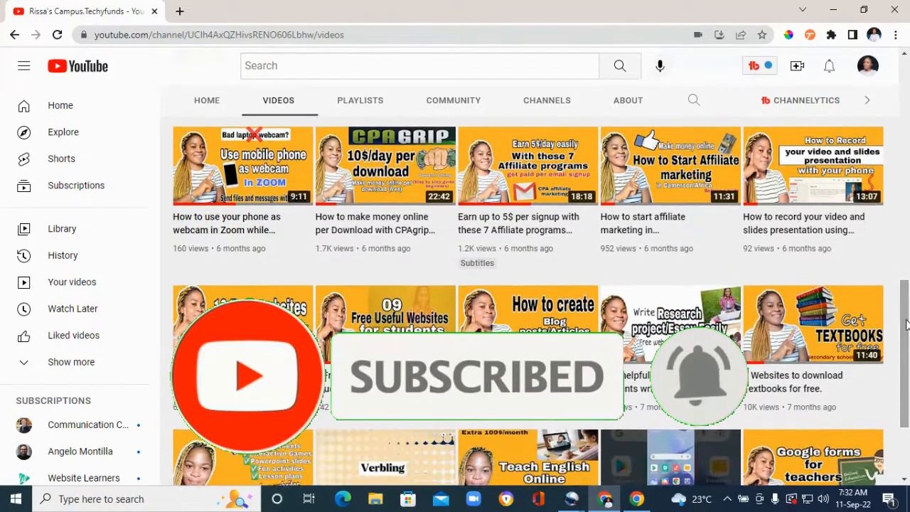
pyautogui.scroll(-3)
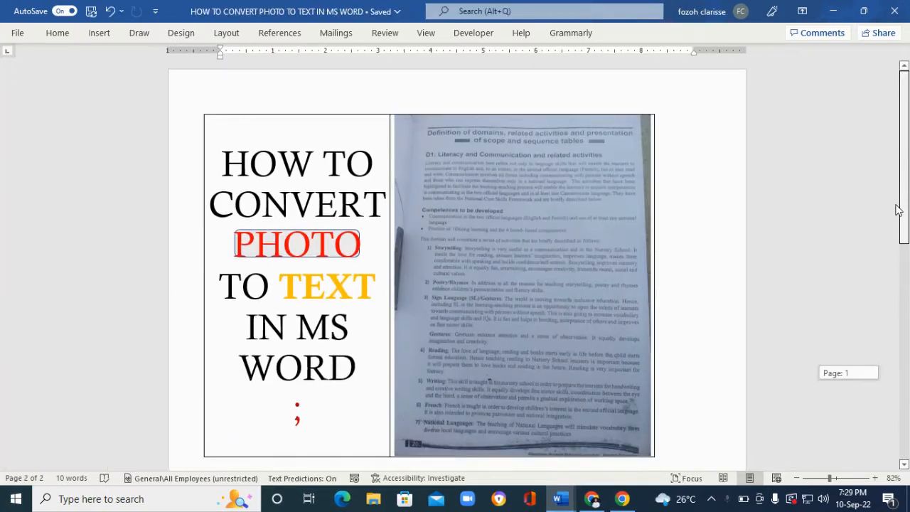
pyautogui.scroll(3)
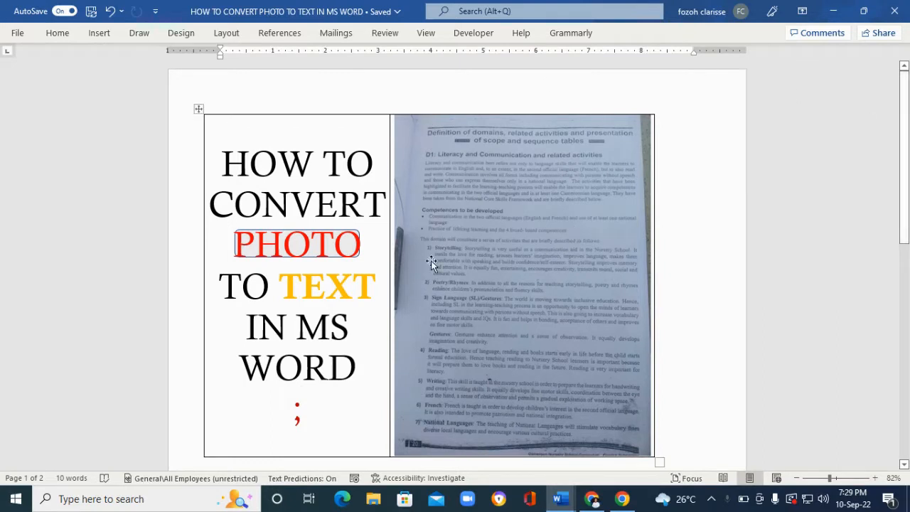
pyautogui.moveTo(548, 279)
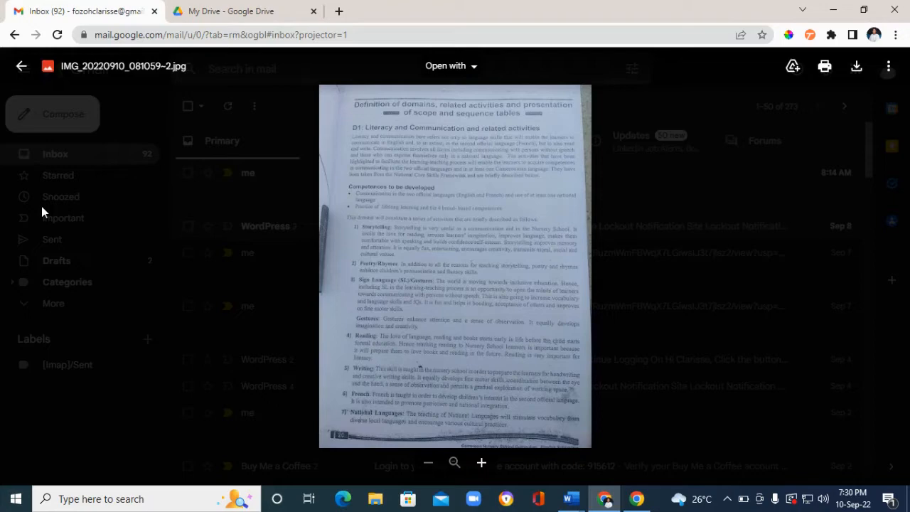
pyautogui.moveTo(3, 316)
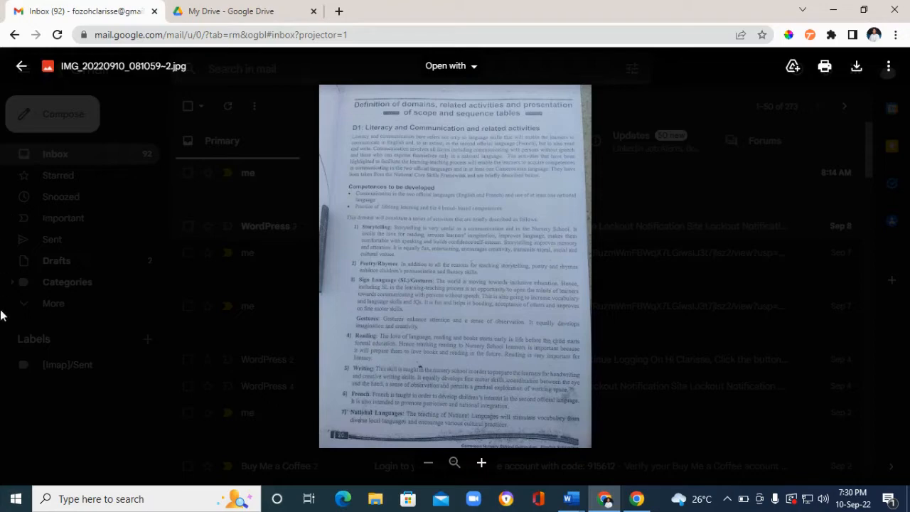
# - Zoom in on the photo to read the text, then return it to full-page view
pyautogui.click(480, 464)
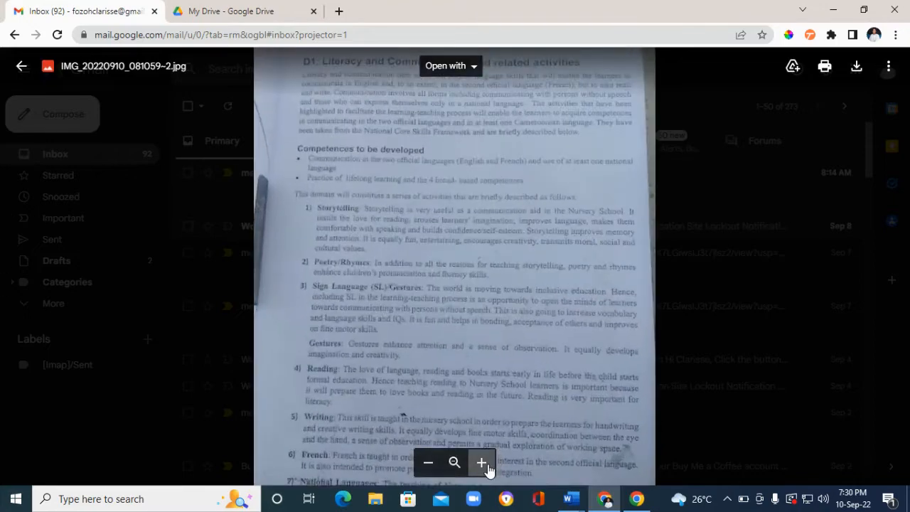
pyautogui.click(481, 464)
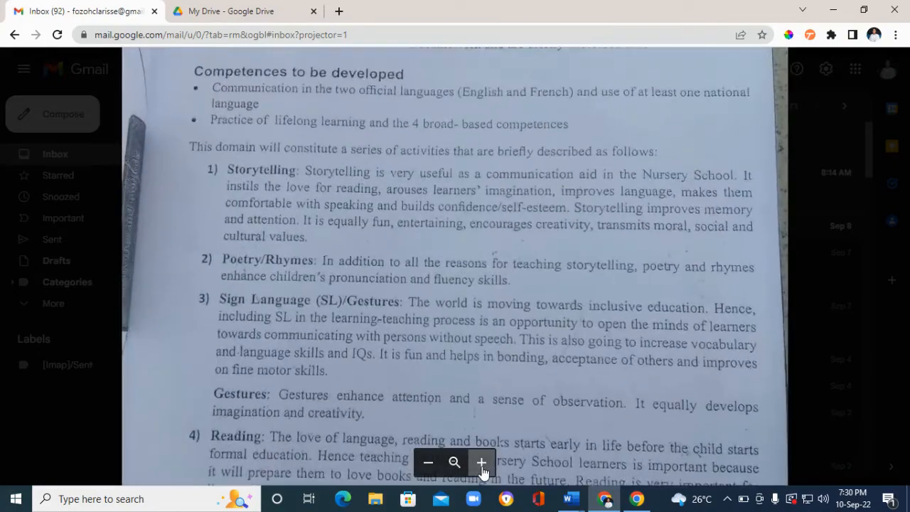
pyautogui.click(427, 463)
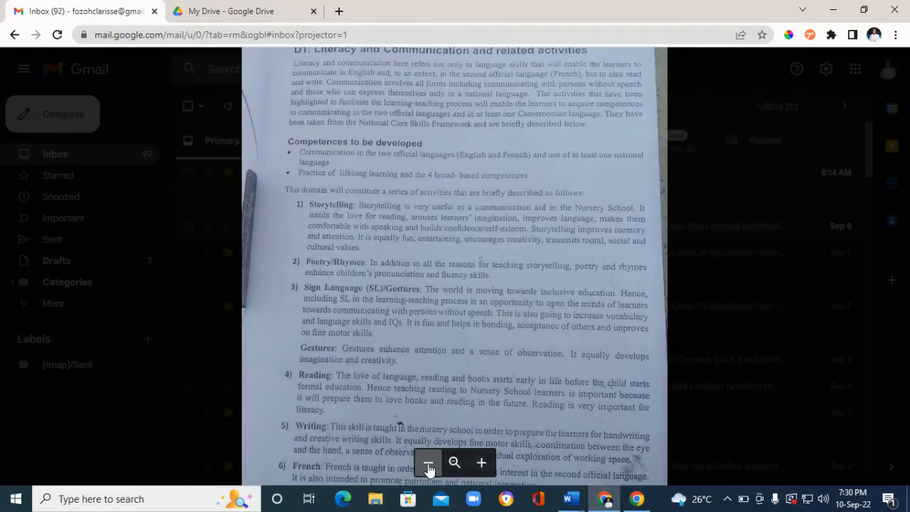
pyautogui.click(428, 464)
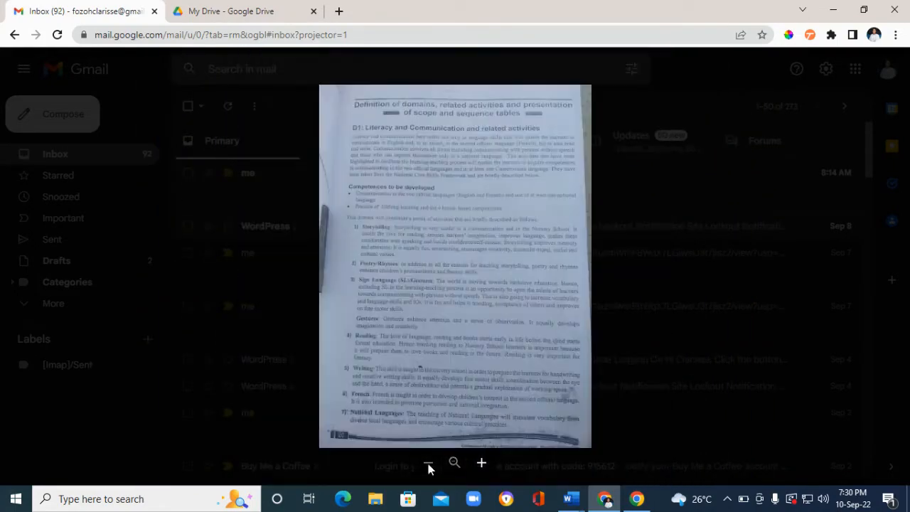
pyautogui.moveTo(572, 498)
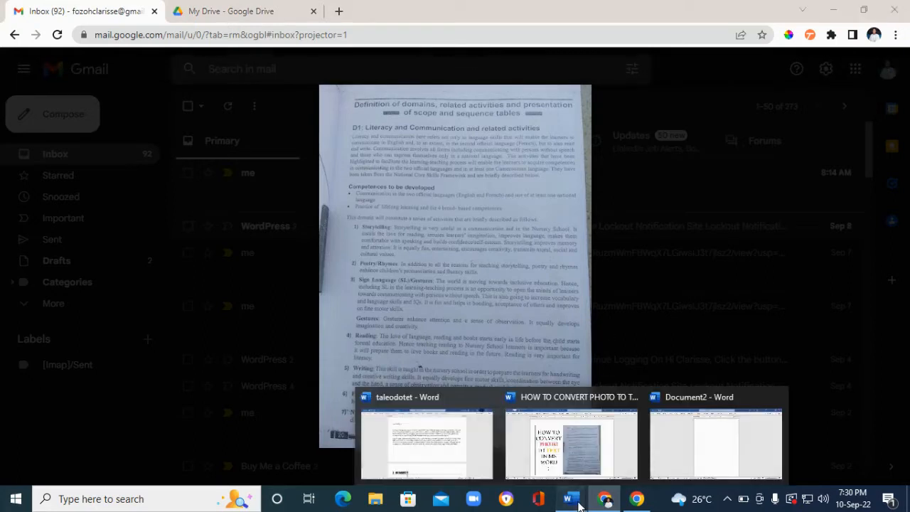
# - Switch to Word and start a new blank document (Document2)
pyautogui.click(715, 444)
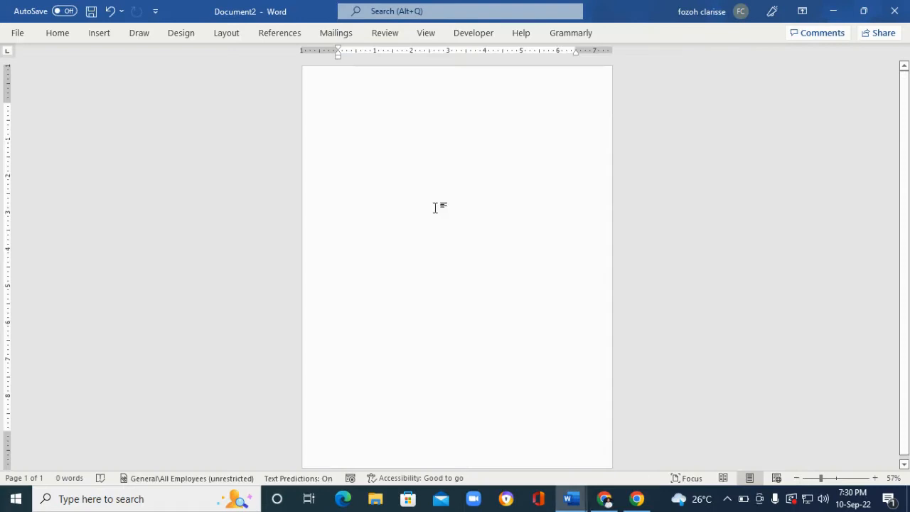
pyautogui.moveTo(407, 250)
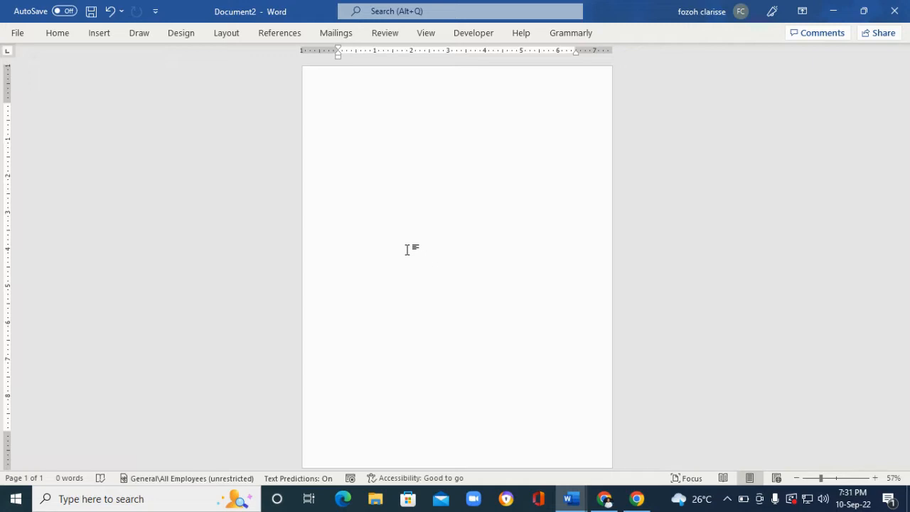
pyautogui.click(339, 105)
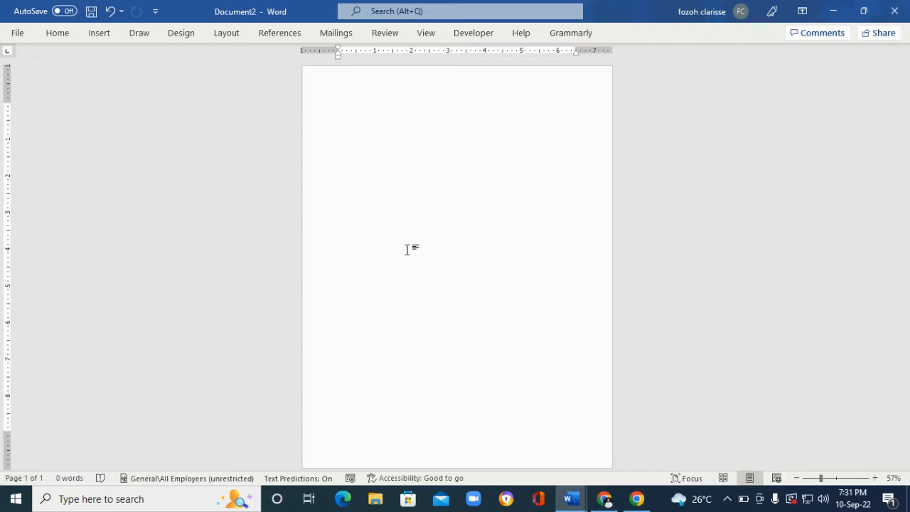
pyautogui.moveTo(100, 32)
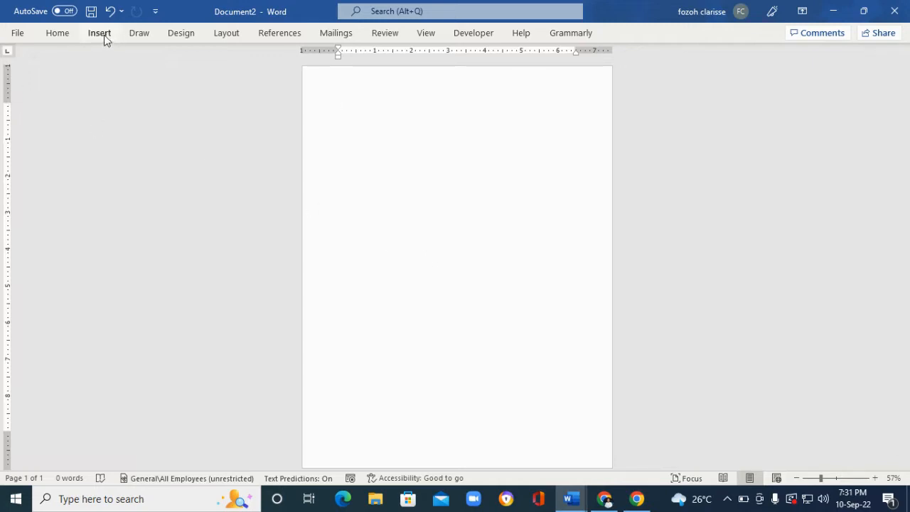
# - Insert the IMG photo from Desktop > apply for jobs onto the blank page
pyautogui.click(100, 32)
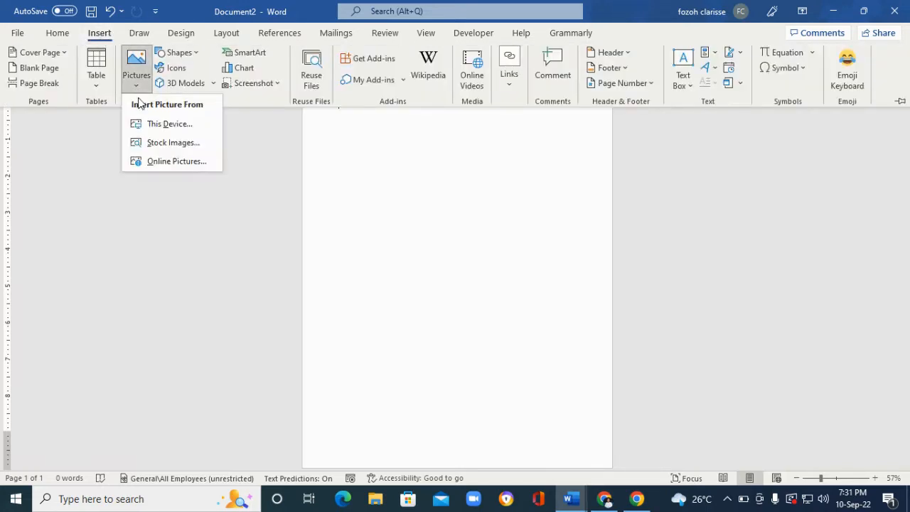
pyautogui.moveTo(170, 124)
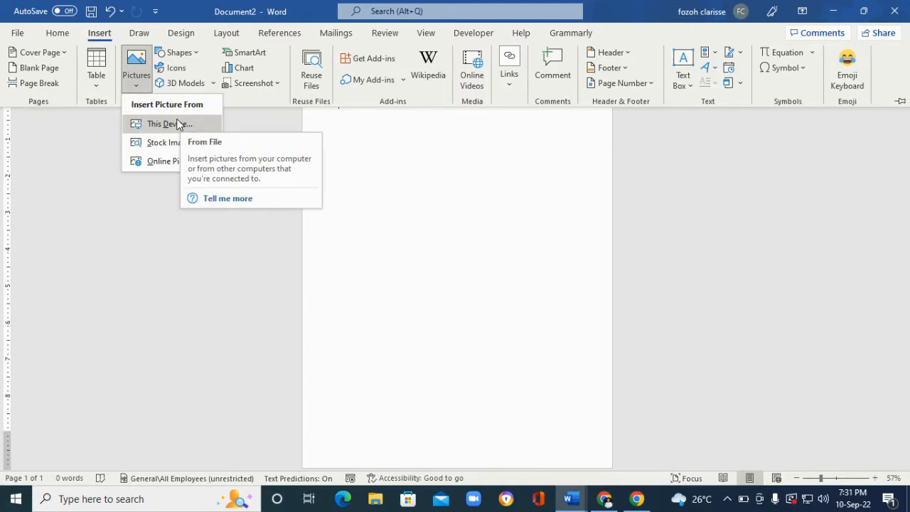
pyautogui.click(165, 124)
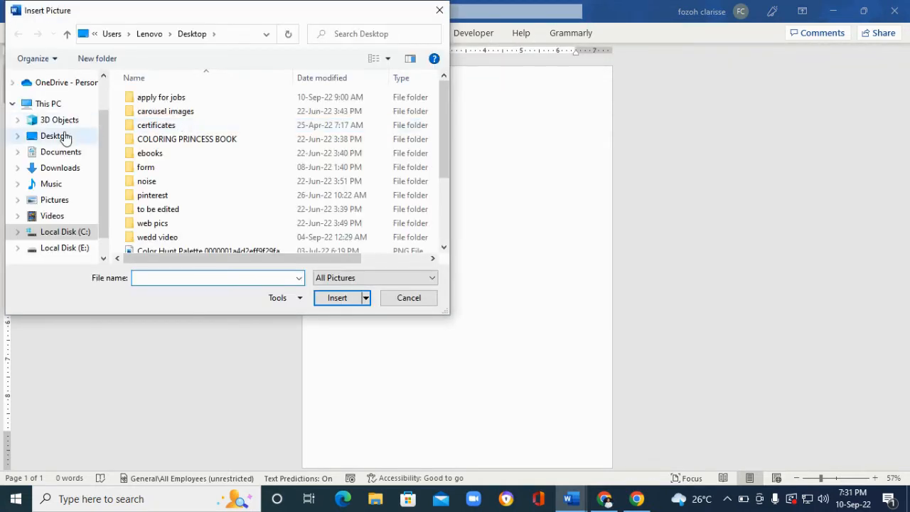
pyautogui.click(373, 58)
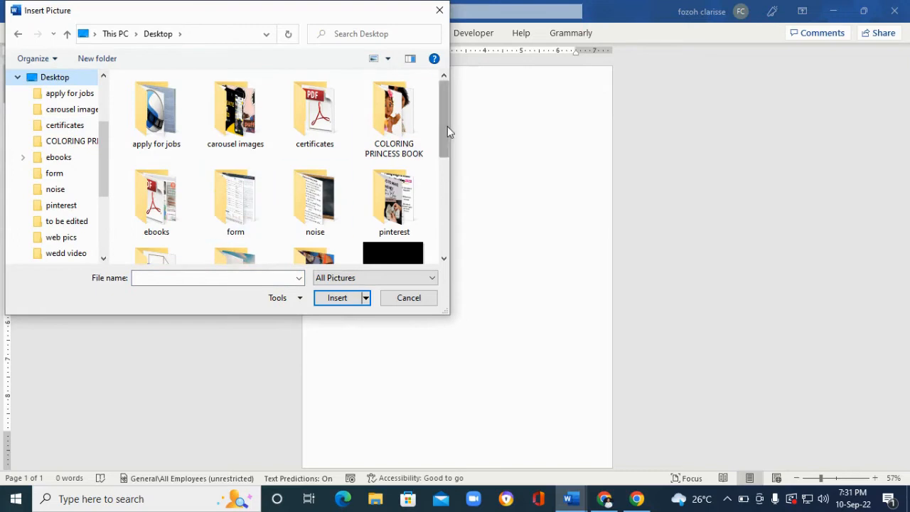
pyautogui.scroll(-3)
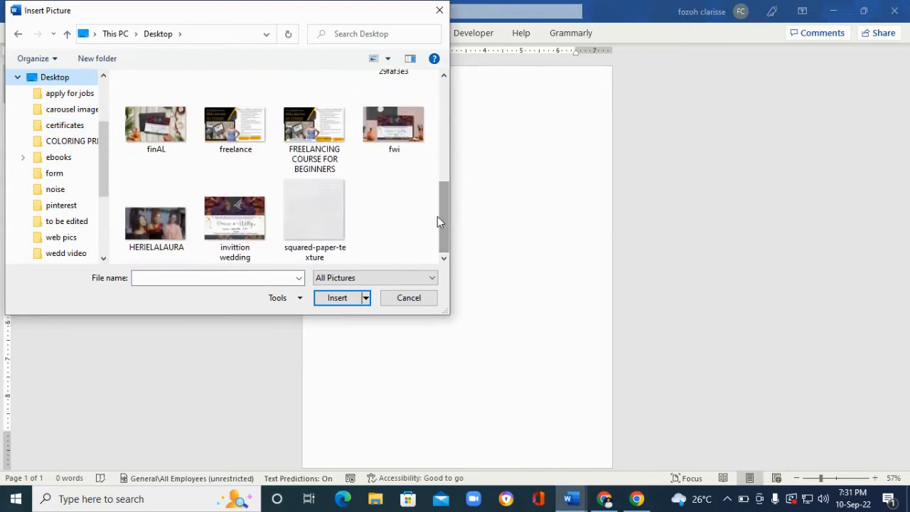
pyautogui.doubleClick(69, 94)
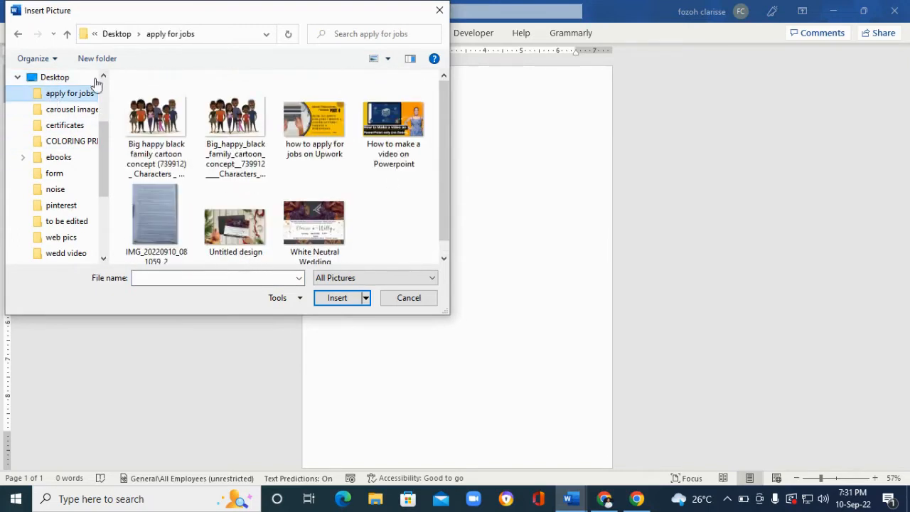
pyautogui.click(156, 213)
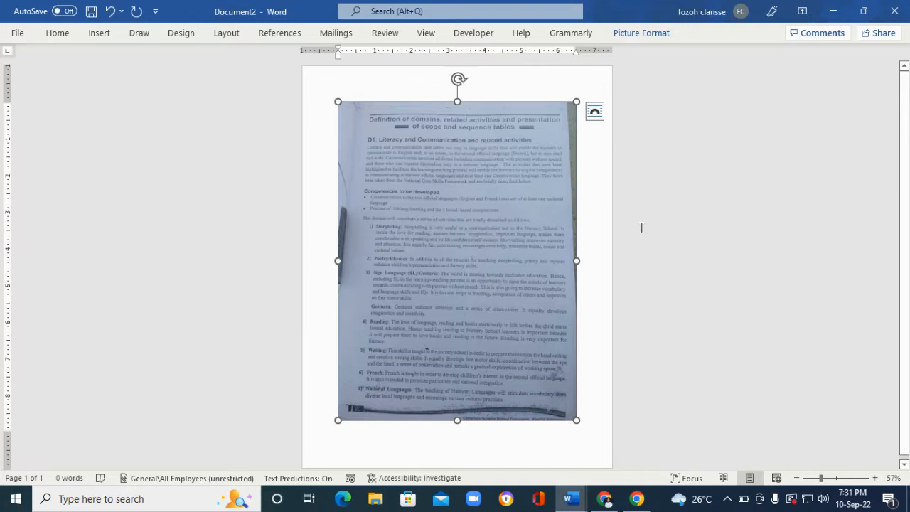
# - Save the document to This PC as 'o1' with PDF (*.pdf) as the file type
pyautogui.click(694, 206)
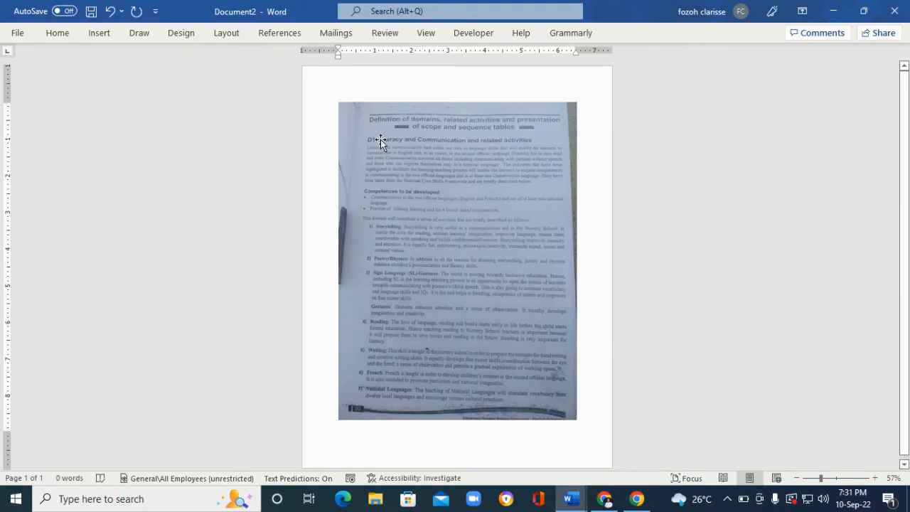
pyautogui.moveTo(379, 290)
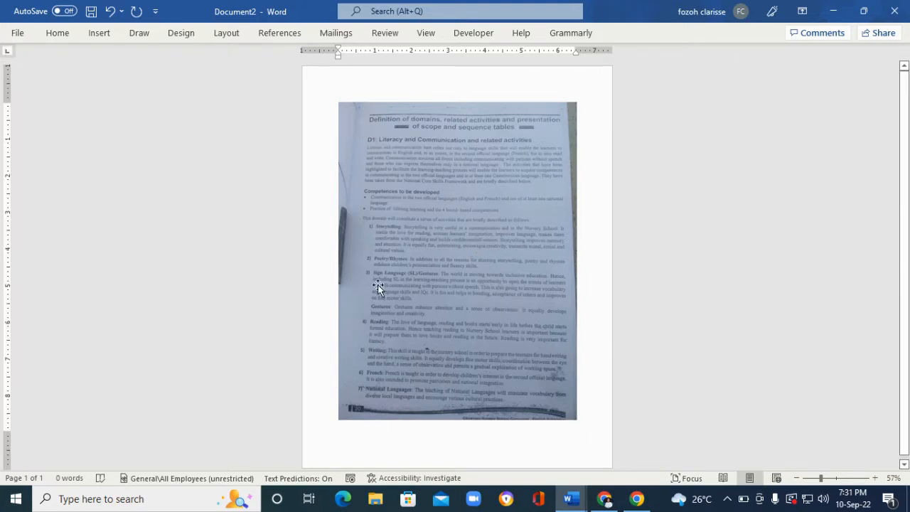
pyautogui.moveTo(17, 33)
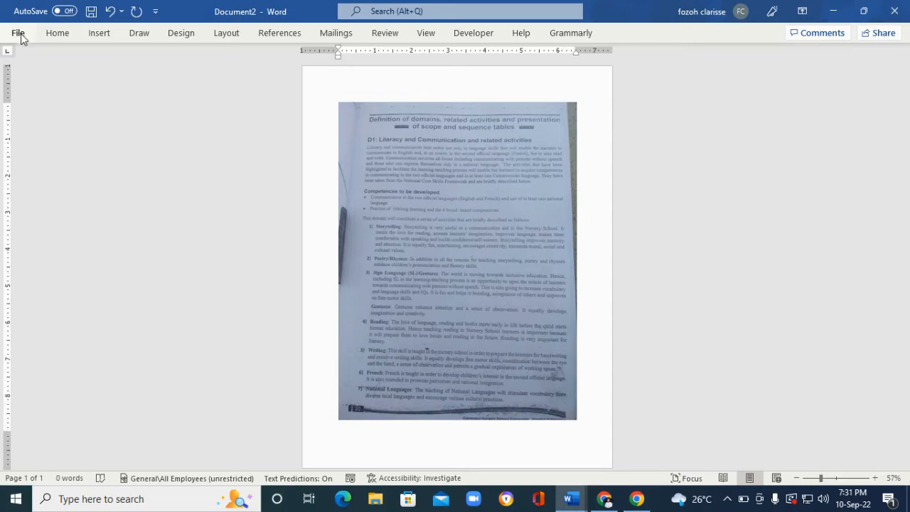
pyautogui.click(17, 33)
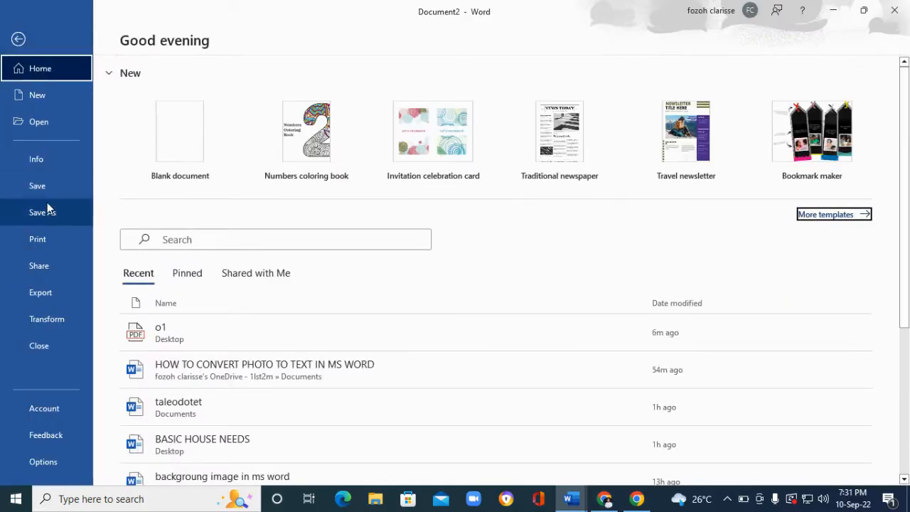
pyautogui.click(43, 211)
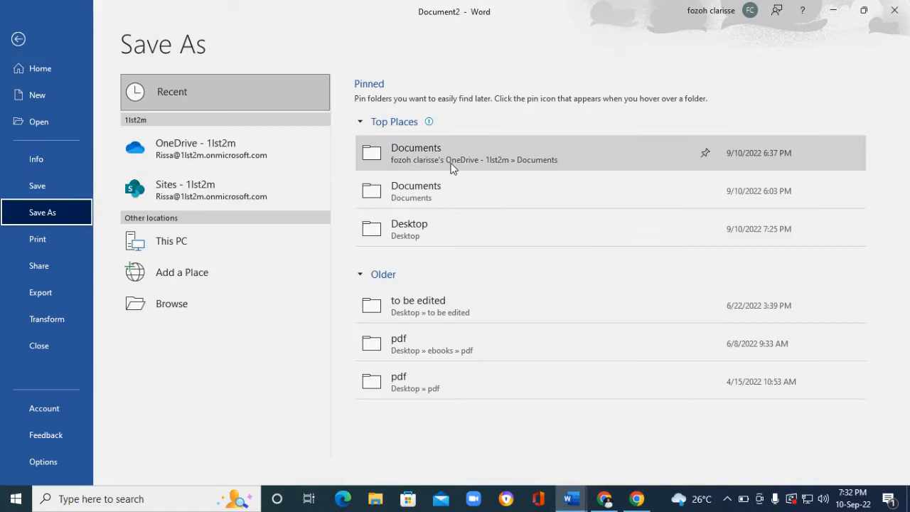
pyautogui.moveTo(171, 241)
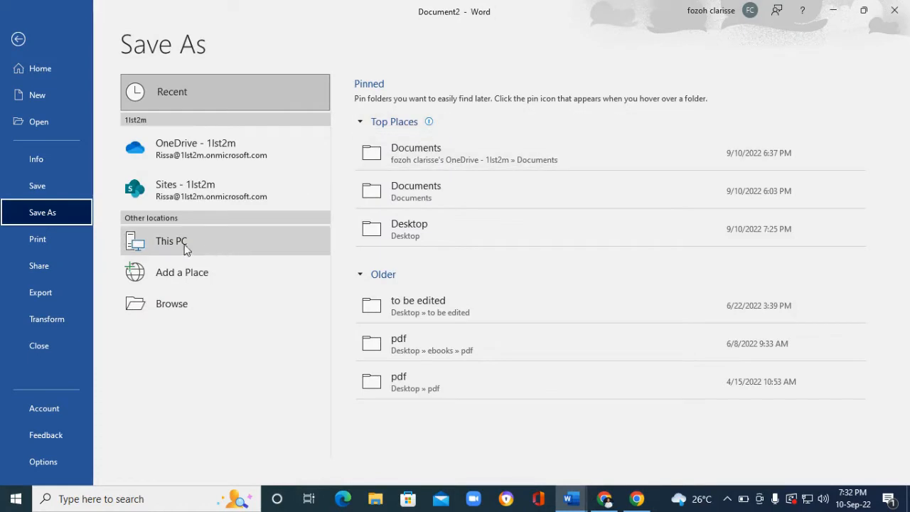
pyautogui.click(170, 240)
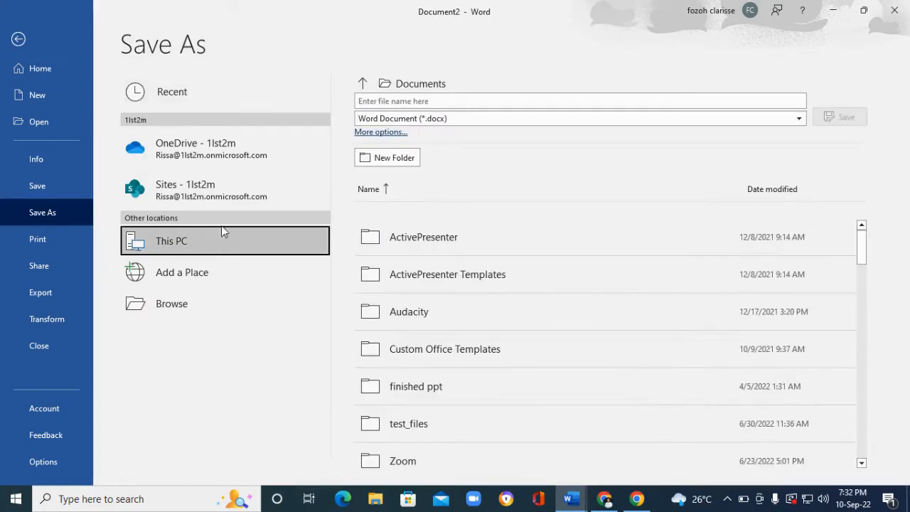
pyautogui.click(581, 99)
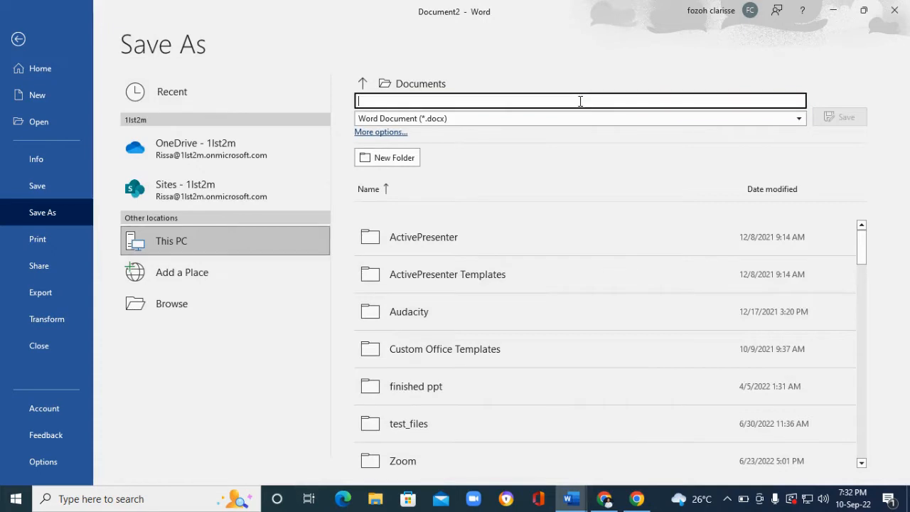
pyautogui.write('o')
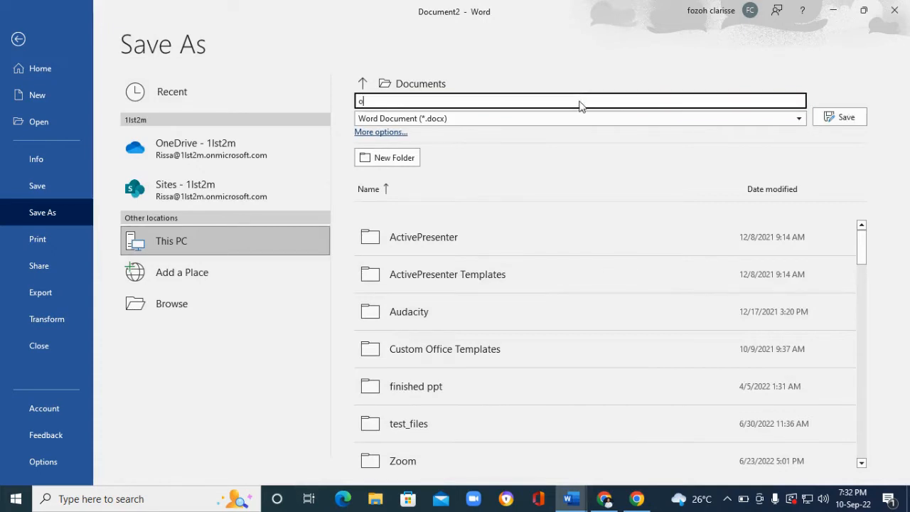
pyautogui.write('1')
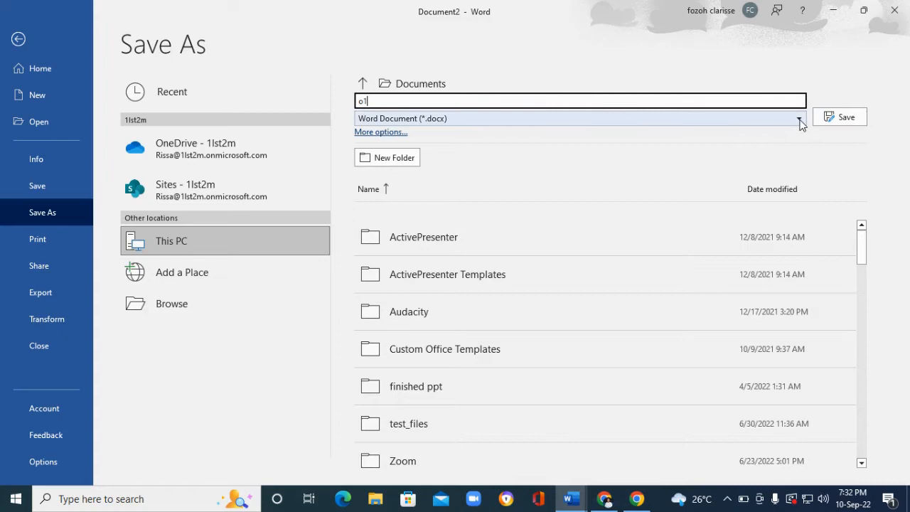
pyautogui.click(798, 118)
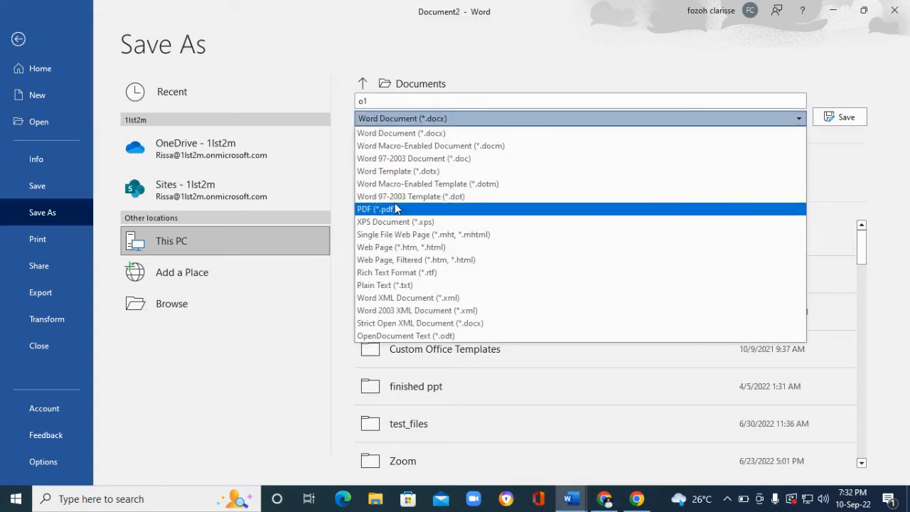
pyautogui.moveTo(384, 213)
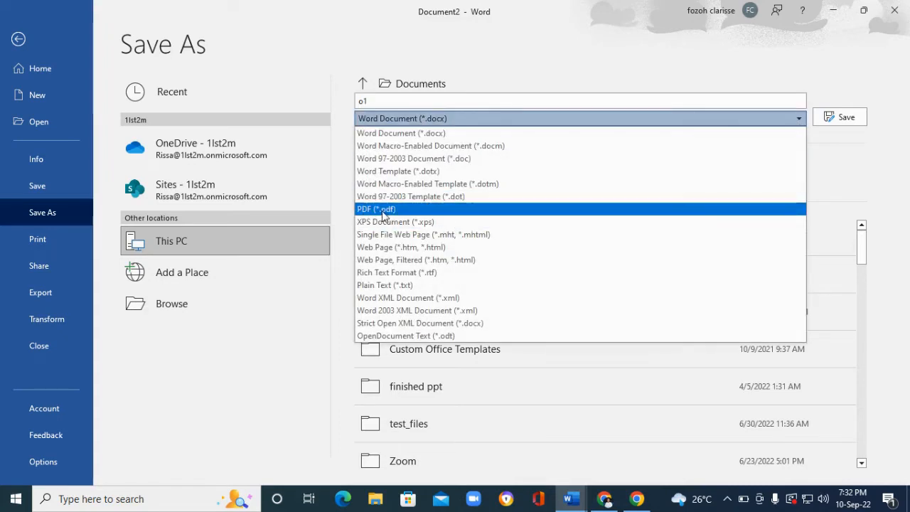
pyautogui.click(375, 207)
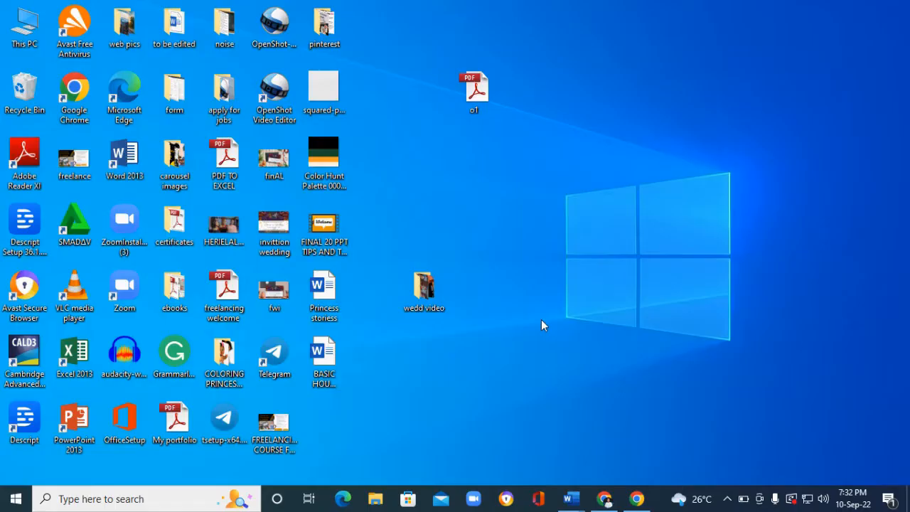
pyautogui.moveTo(472, 68)
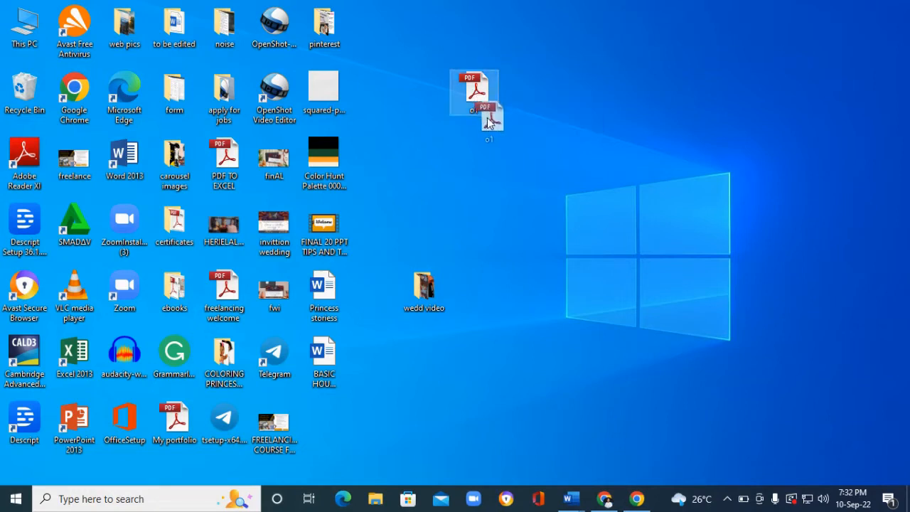
pyautogui.moveTo(475, 85)
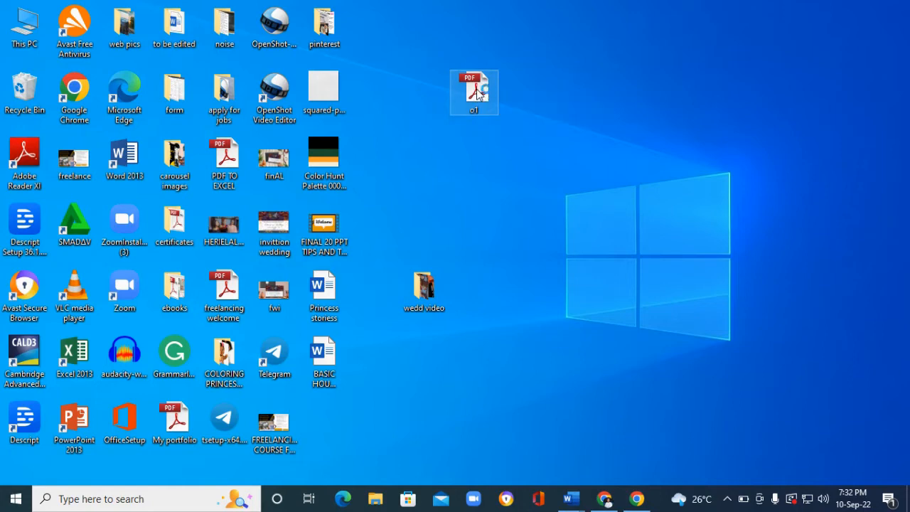
# - Open the o1 PDF from the desktop in Adobe Reader and view the page
pyautogui.doubleClick(474, 93)
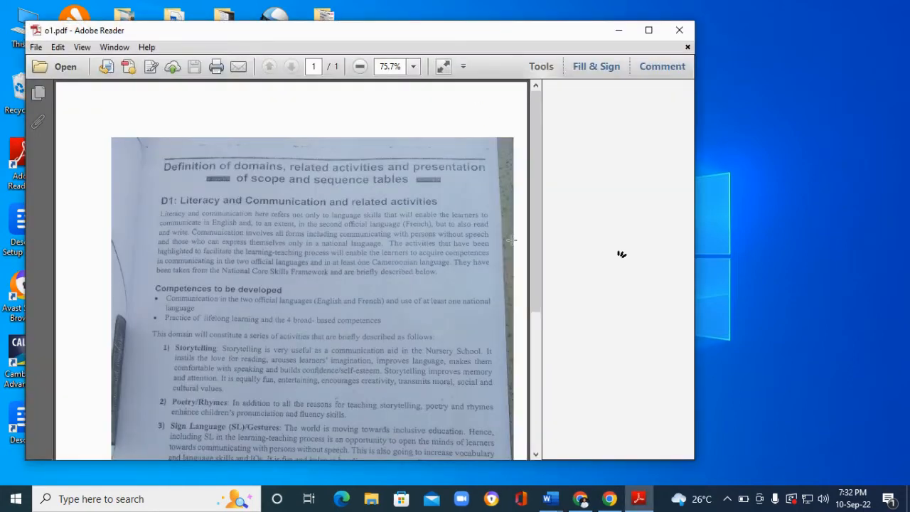
pyautogui.scroll(-3)
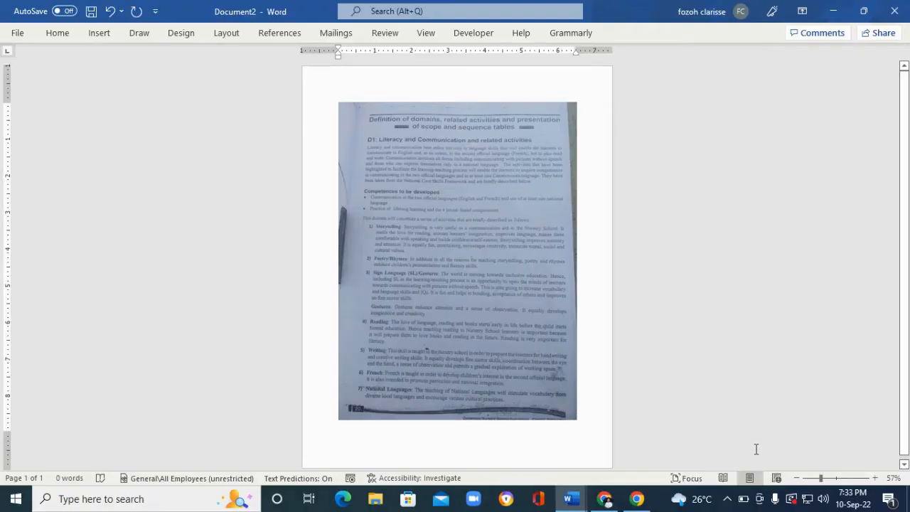
pyautogui.moveTo(510, 200)
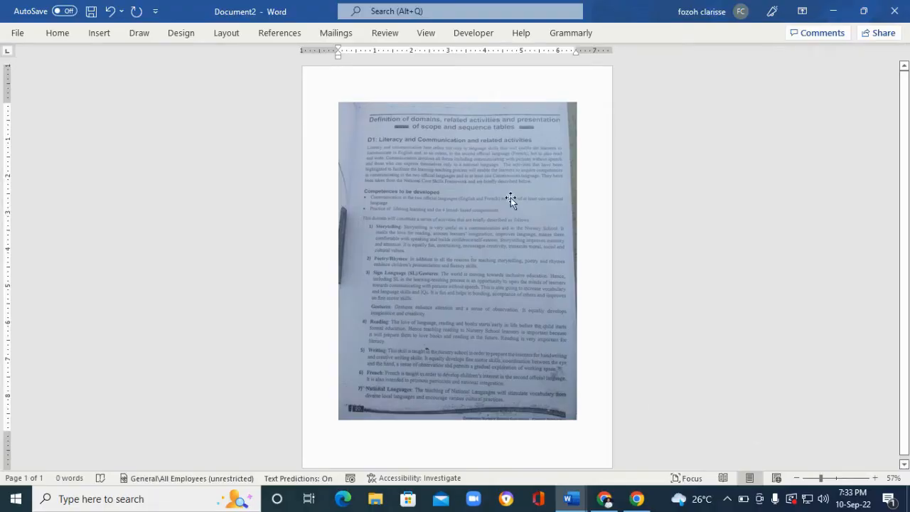
# - Delete the photographed picture from the document and show the File start screen
pyautogui.click(458, 259)
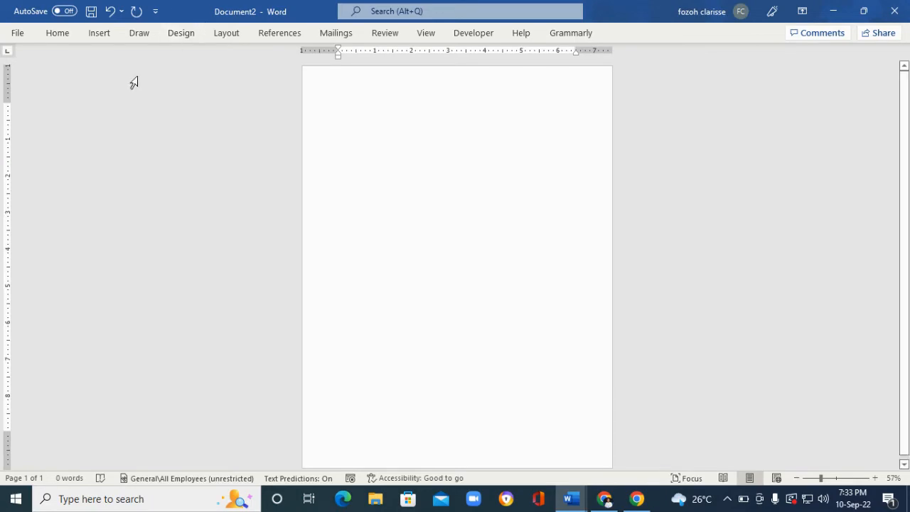
pyautogui.click(17, 33)
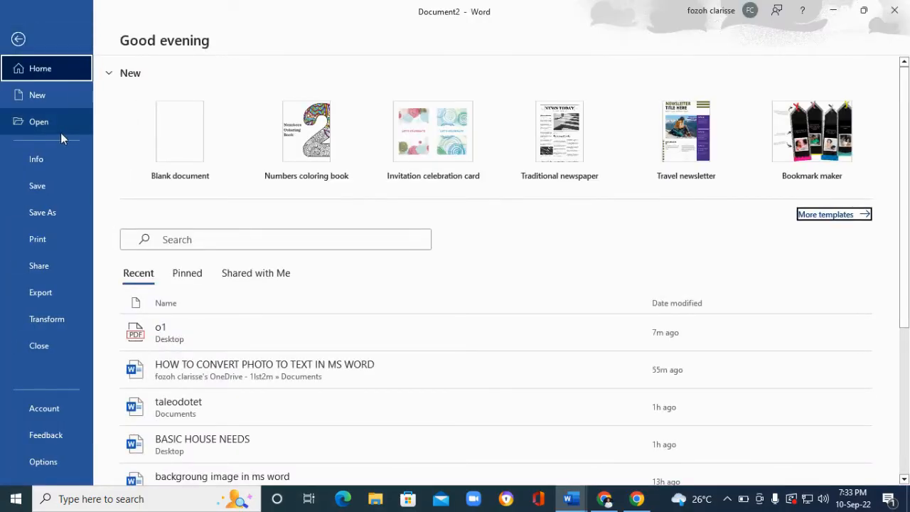
# - Browse this PC and open the o1 PDF from the Desktop in Word
pyautogui.click(39, 121)
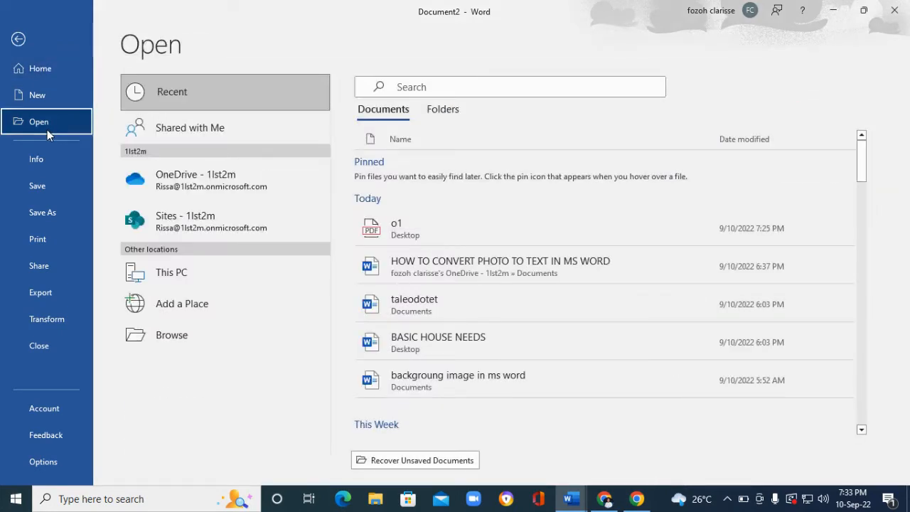
pyautogui.moveTo(298, 378)
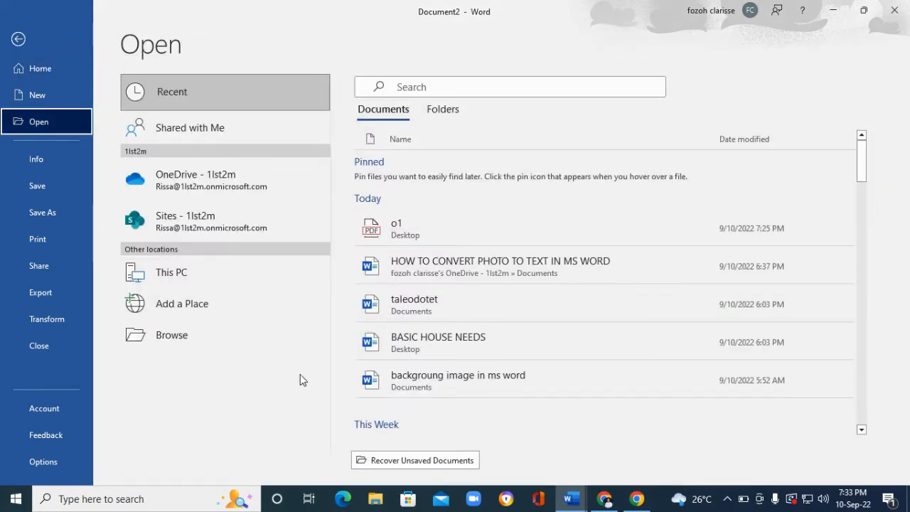
pyautogui.moveTo(171, 336)
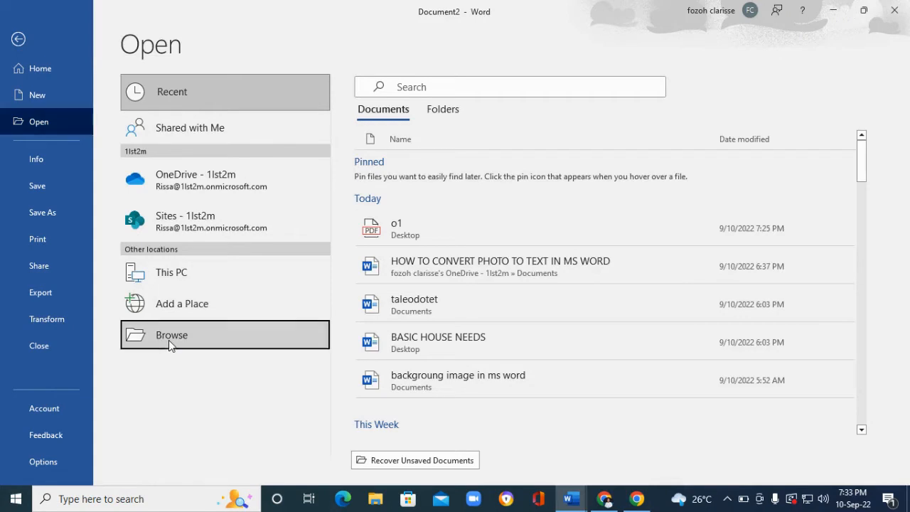
pyautogui.click(170, 335)
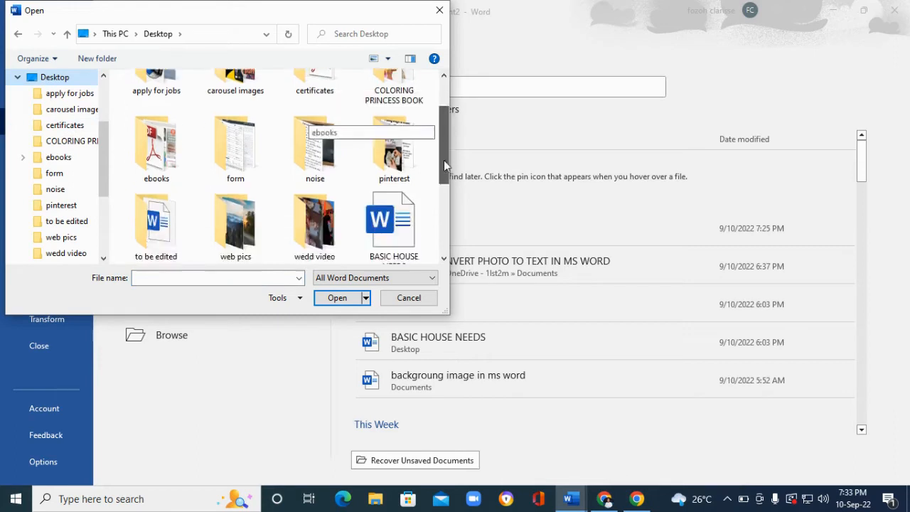
pyautogui.scroll(-3)
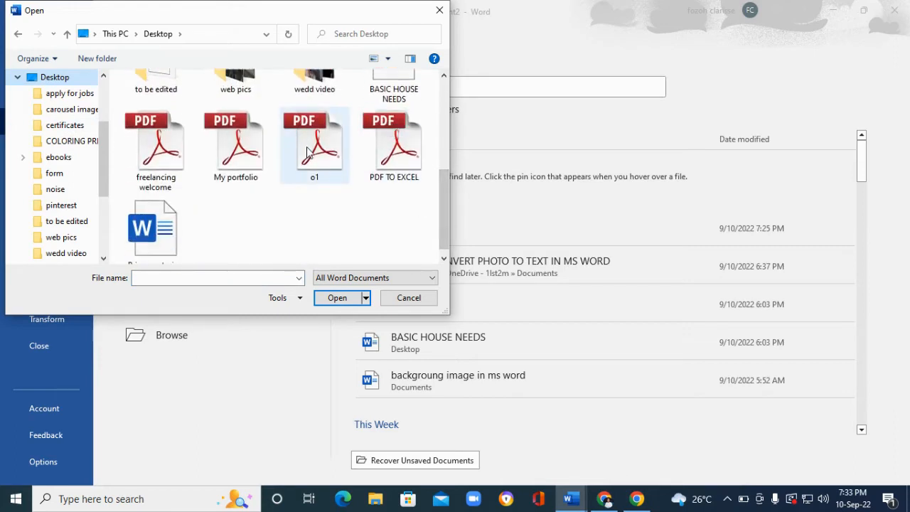
pyautogui.click(315, 145)
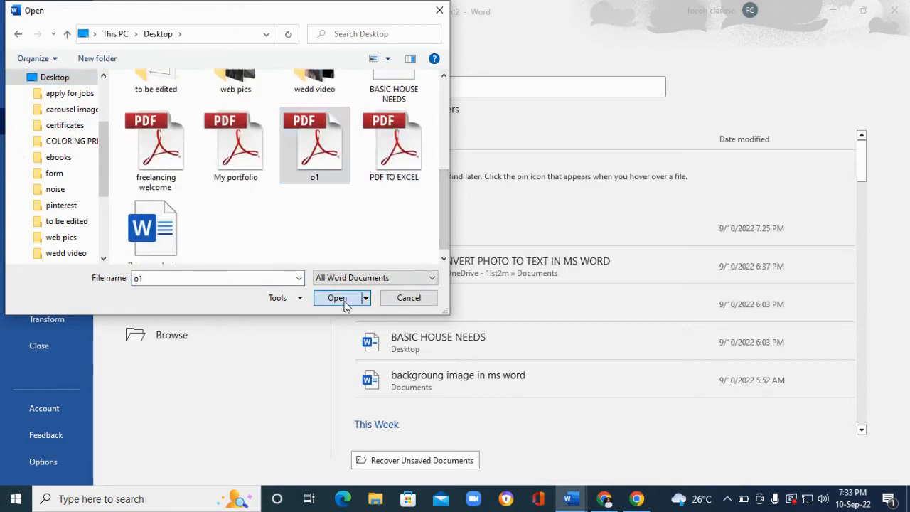
pyautogui.click(336, 297)
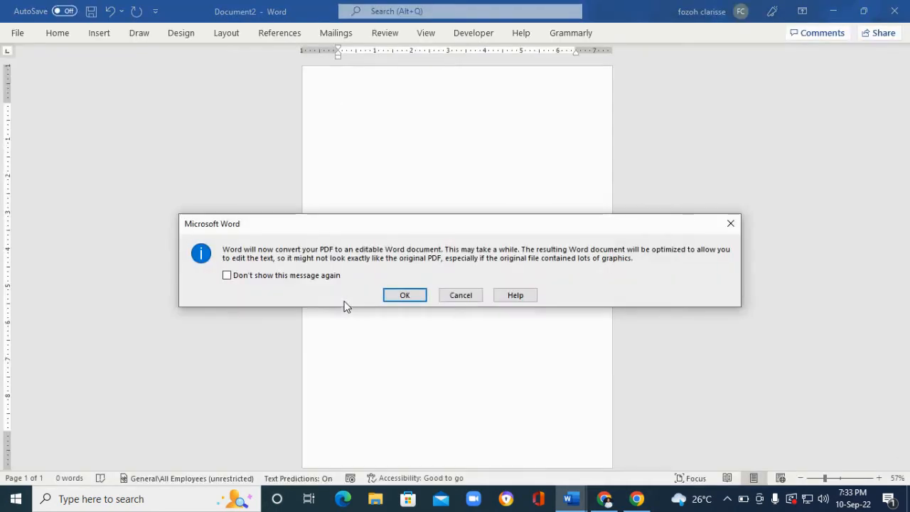
pyautogui.moveTo(600, 301)
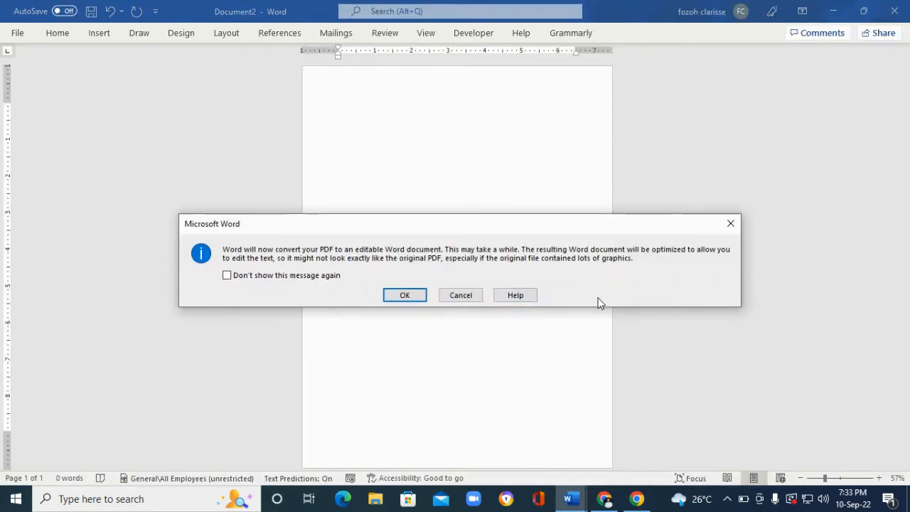
pyautogui.moveTo(344, 278)
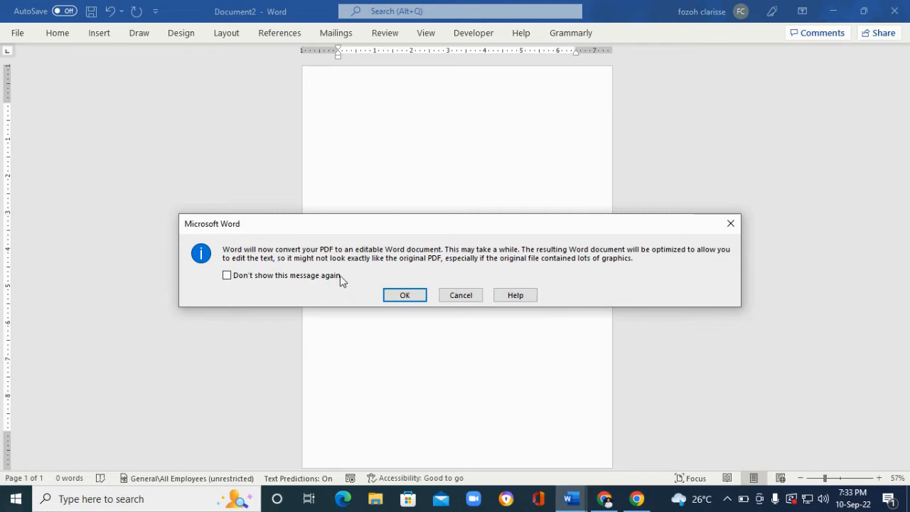
pyautogui.moveTo(439, 264)
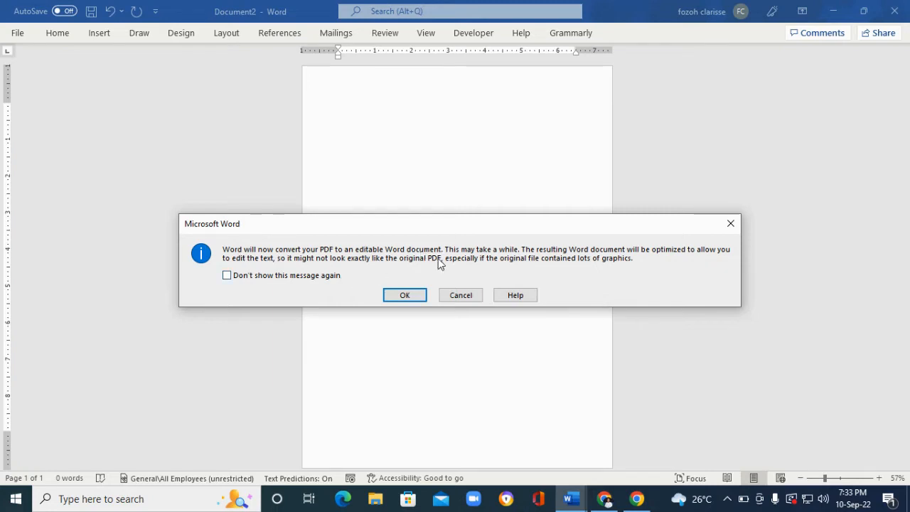
pyautogui.moveTo(404, 295)
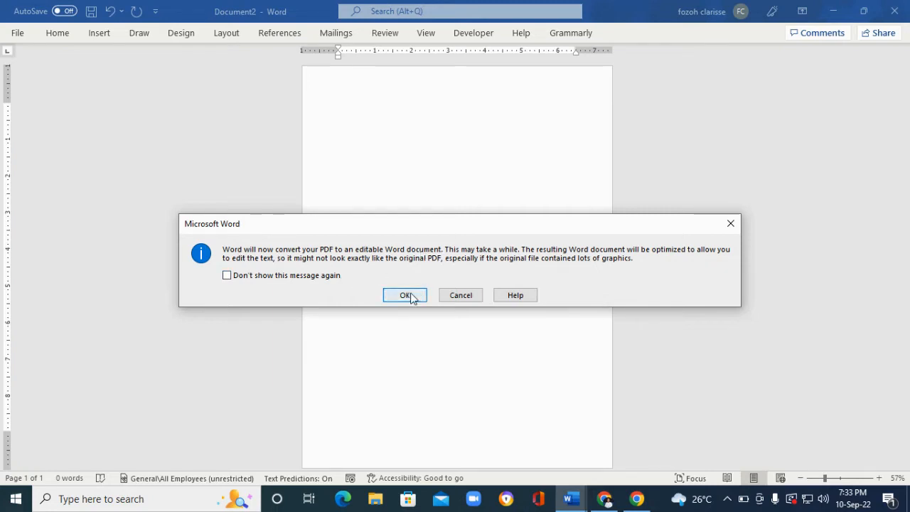
# - Confirm OK to convert the o1 PDF into an editable Word document
pyautogui.click(406, 295)
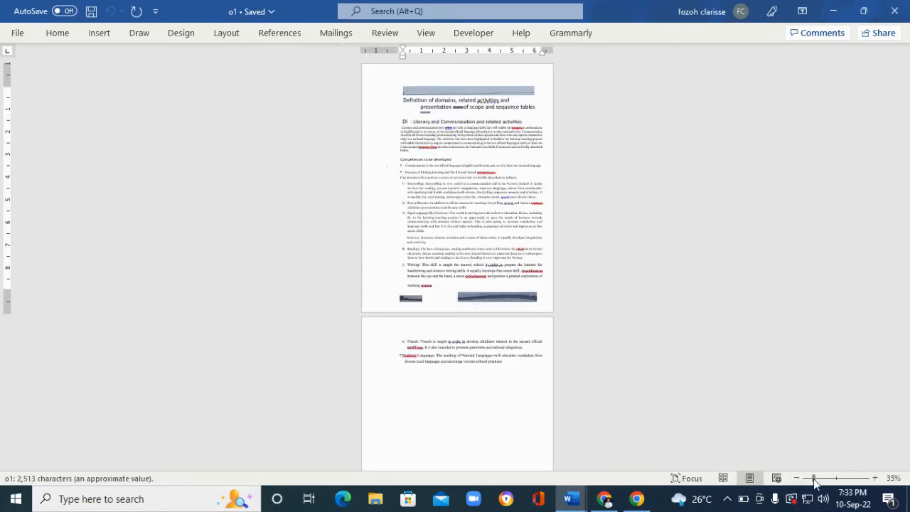
pyautogui.moveTo(814, 478); pyautogui.dragTo(834, 478)
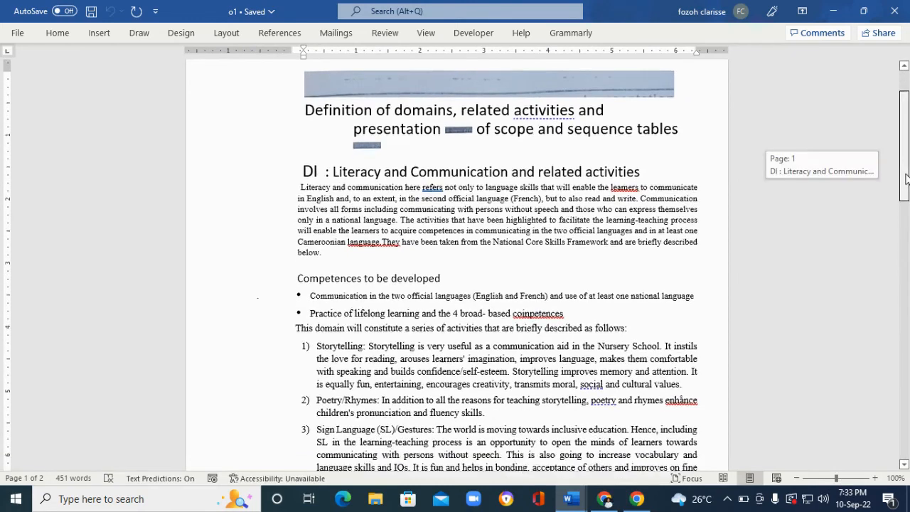
pyautogui.scroll(-3)
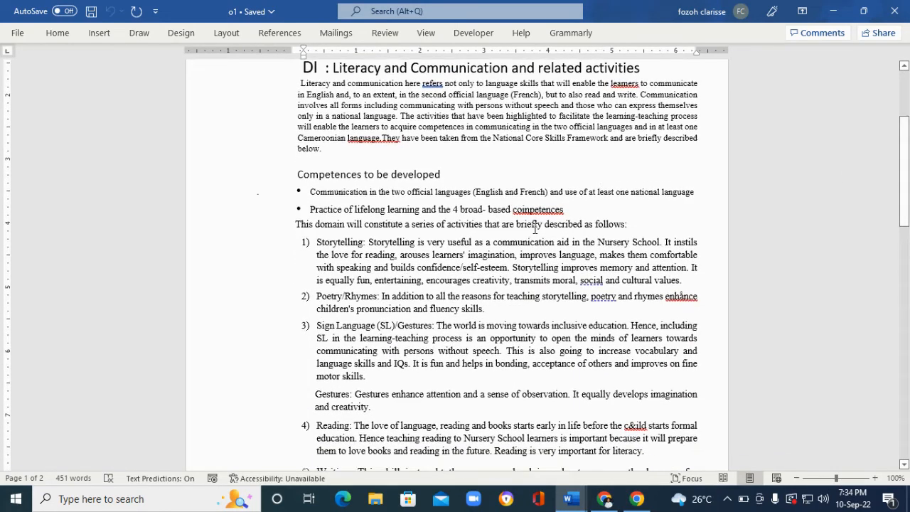
pyautogui.rightClick(538, 209)
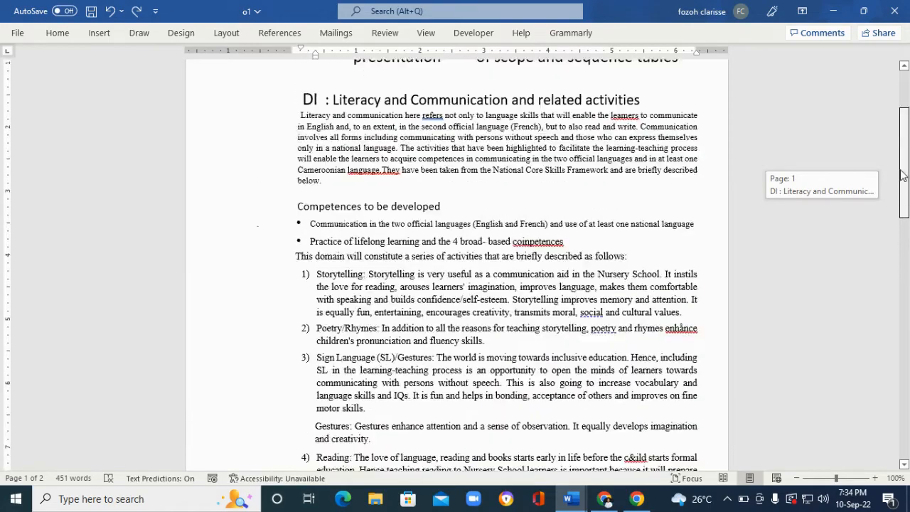
pyautogui.scroll(-3)
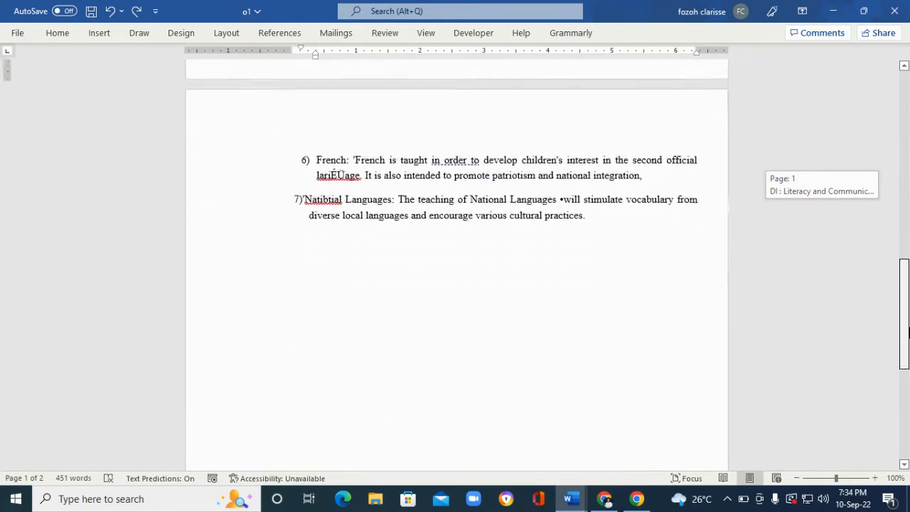
pyautogui.scroll(3)
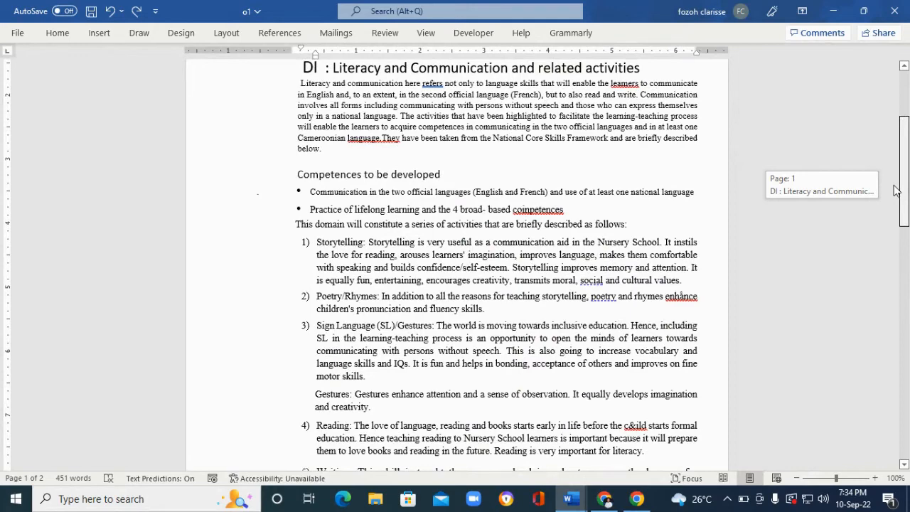
pyautogui.scroll(3)
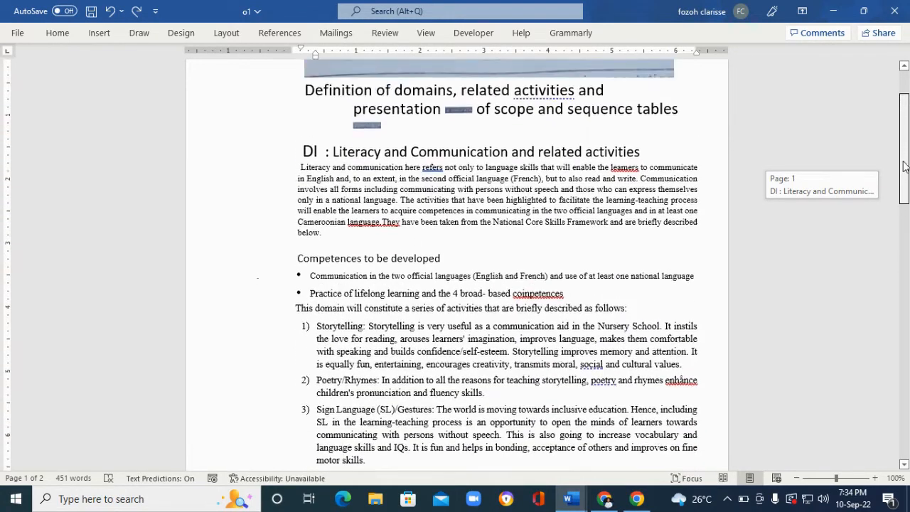
pyautogui.scroll(3)
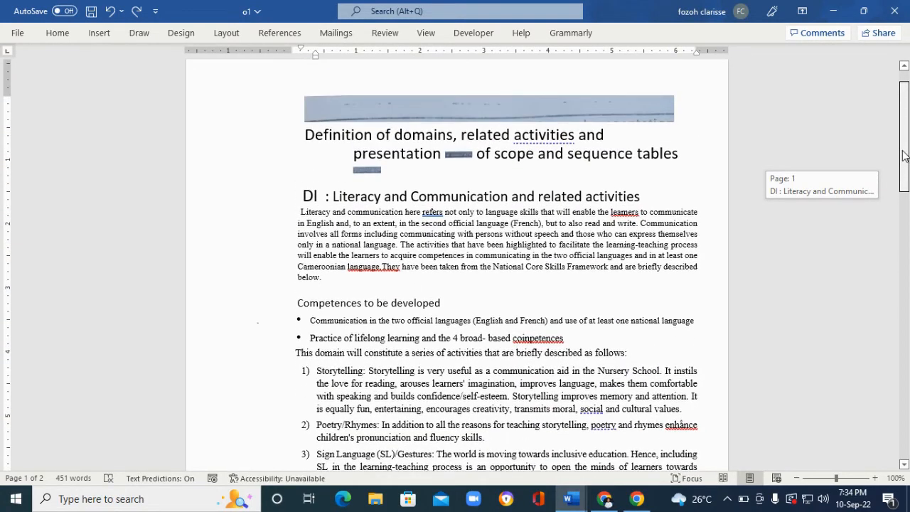